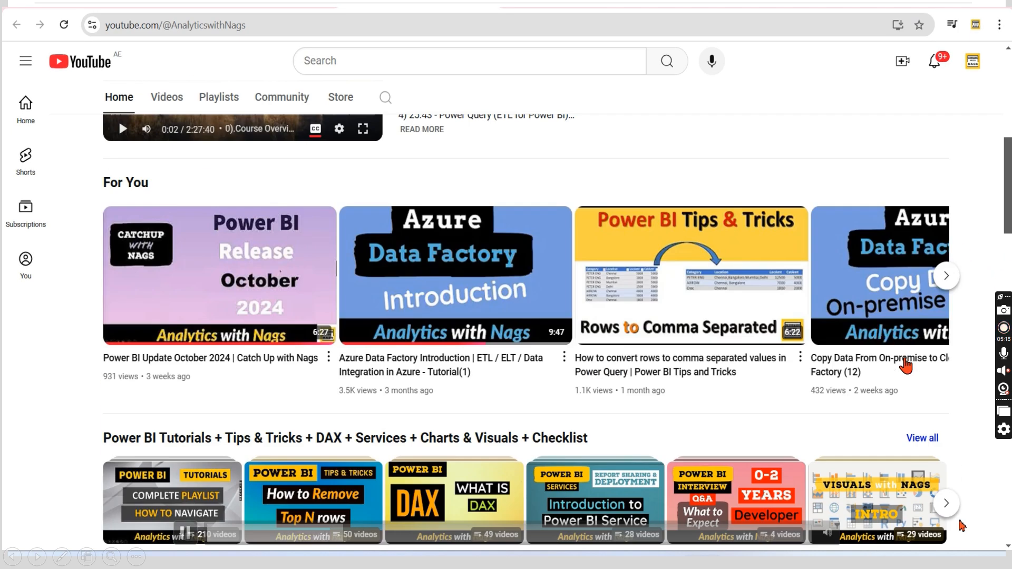
Step: Run SELECT Count(1) on AdventureWorksDW2019 DimCustomer, returning 18484 rows, then return to the Target synonym script
{"action": "scroll", "scroll_direction": "down", "scroll_amount": 3}
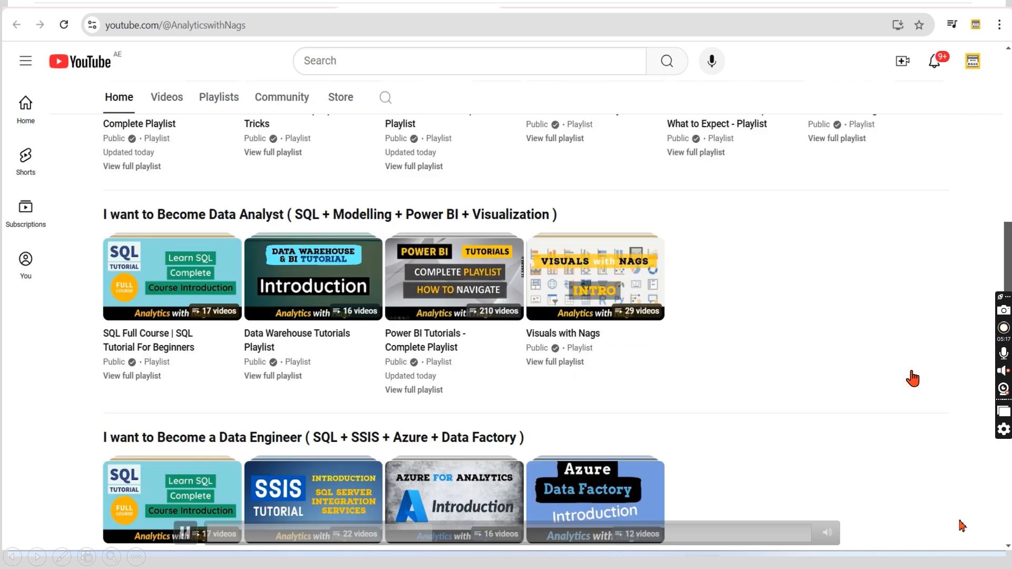
{"action": "scroll", "scroll_direction": "down", "scroll_amount": 3}
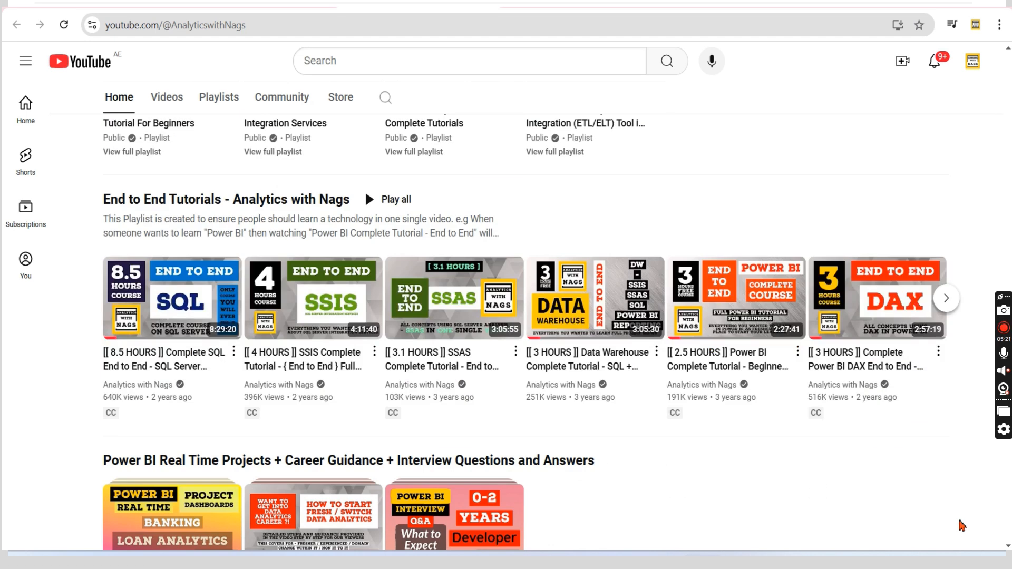
{"action": "scroll", "scroll_direction": "down", "scroll_amount": 3}
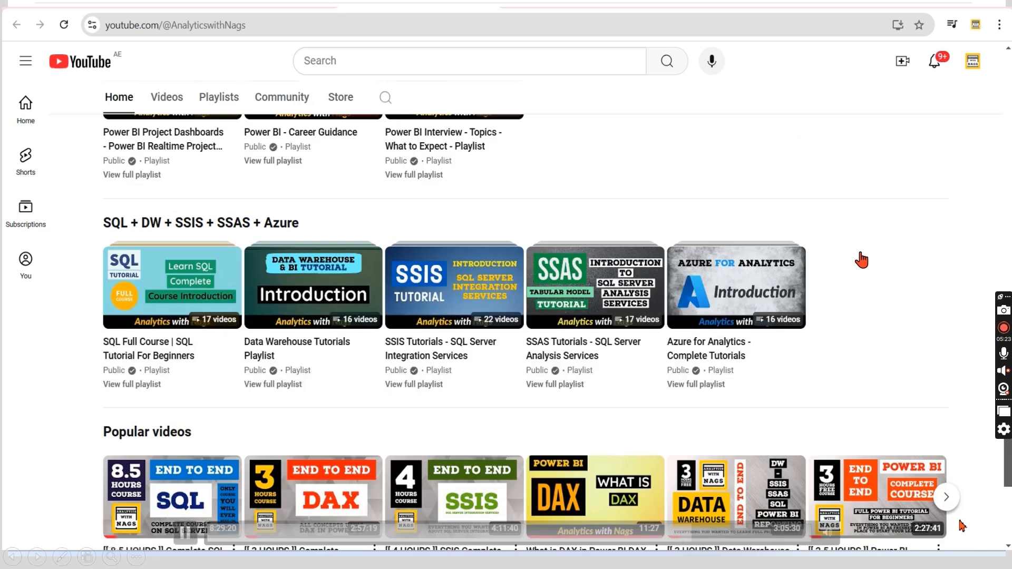
{"action": "mouse_move", "coordinate": [971, 406]}
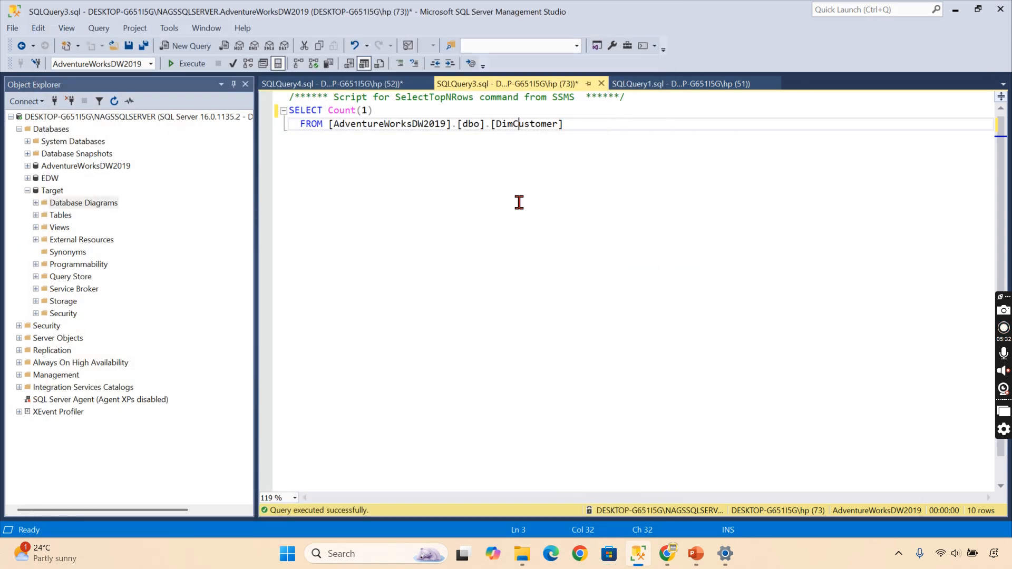
{"action": "left_click", "coordinate": [27, 191]}
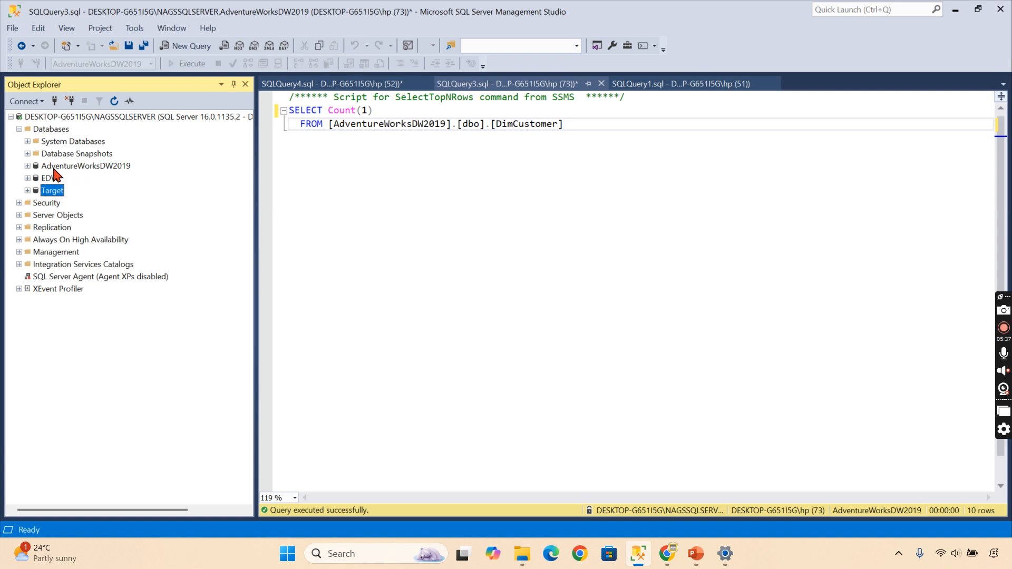
{"action": "left_click", "coordinate": [86, 165]}
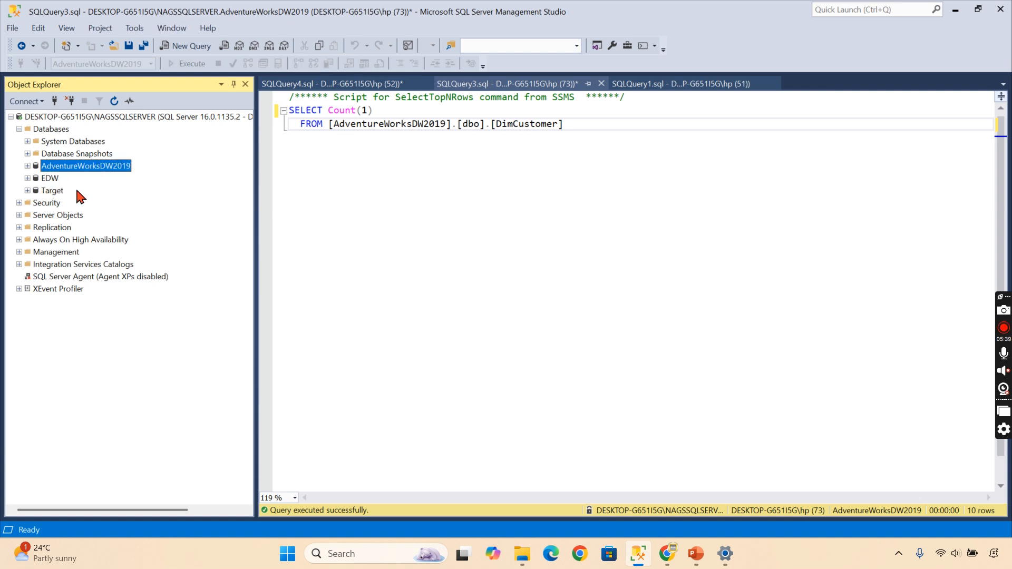
{"action": "mouse_move", "coordinate": [45, 192]}
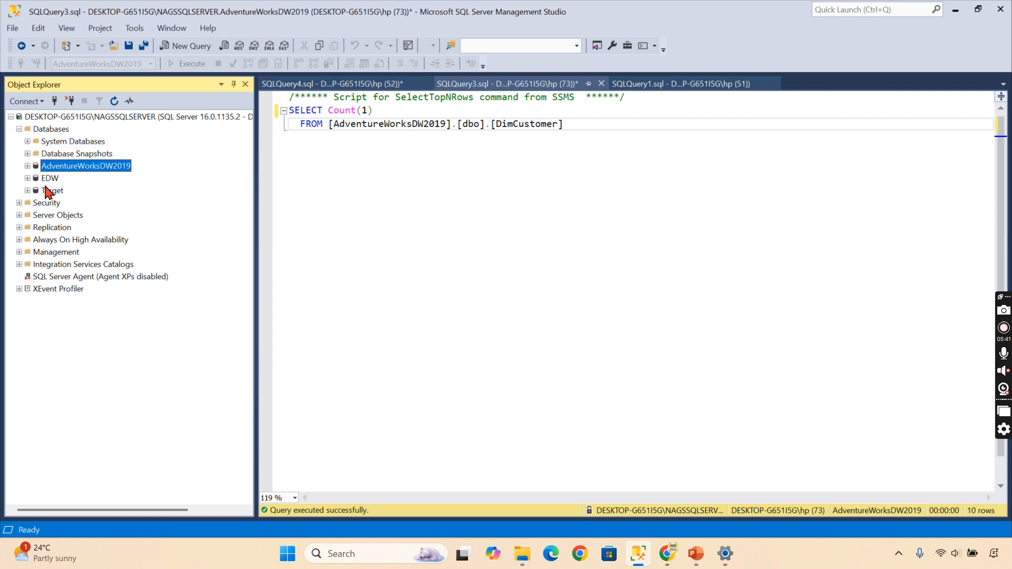
{"action": "mouse_move", "coordinate": [48, 214]}
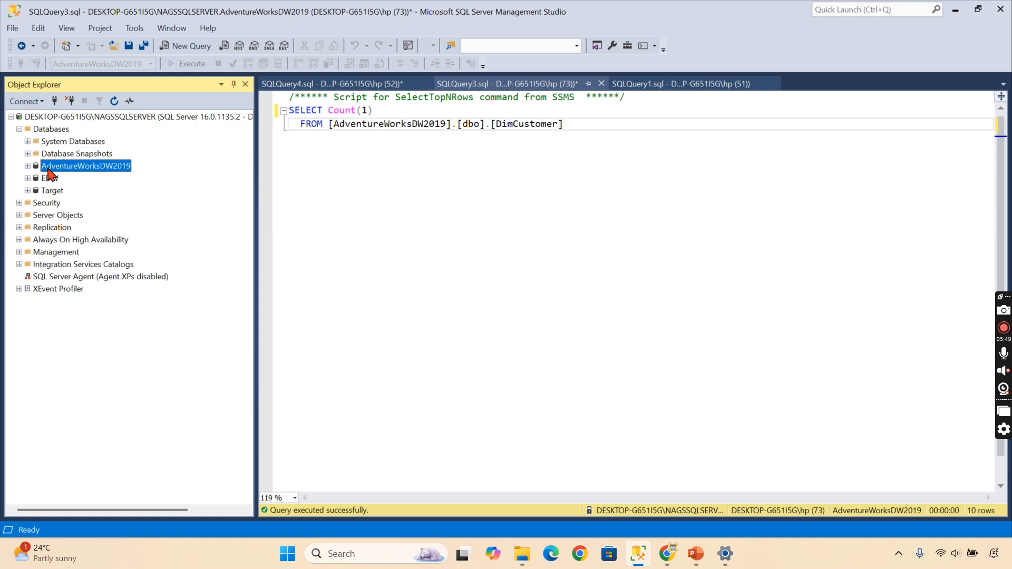
{"action": "left_click", "coordinate": [51, 191]}
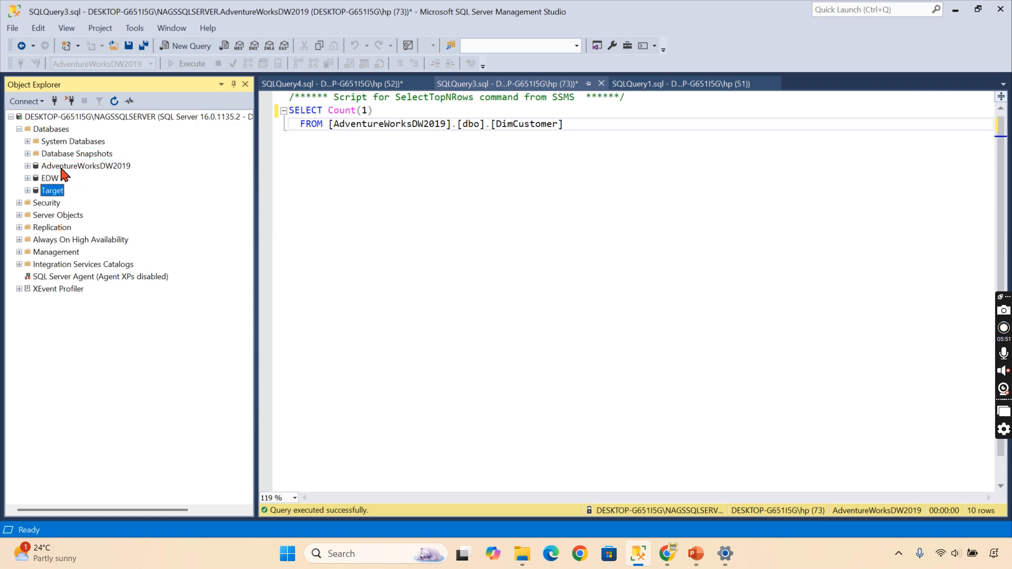
{"action": "left_click", "coordinate": [365, 152]}
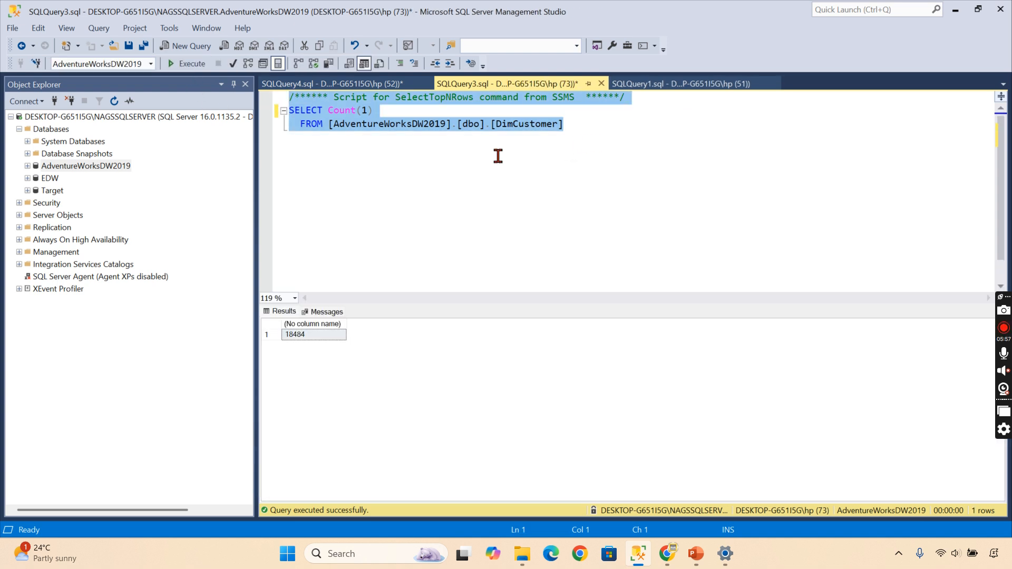
{"action": "mouse_move", "coordinate": [45, 199]}
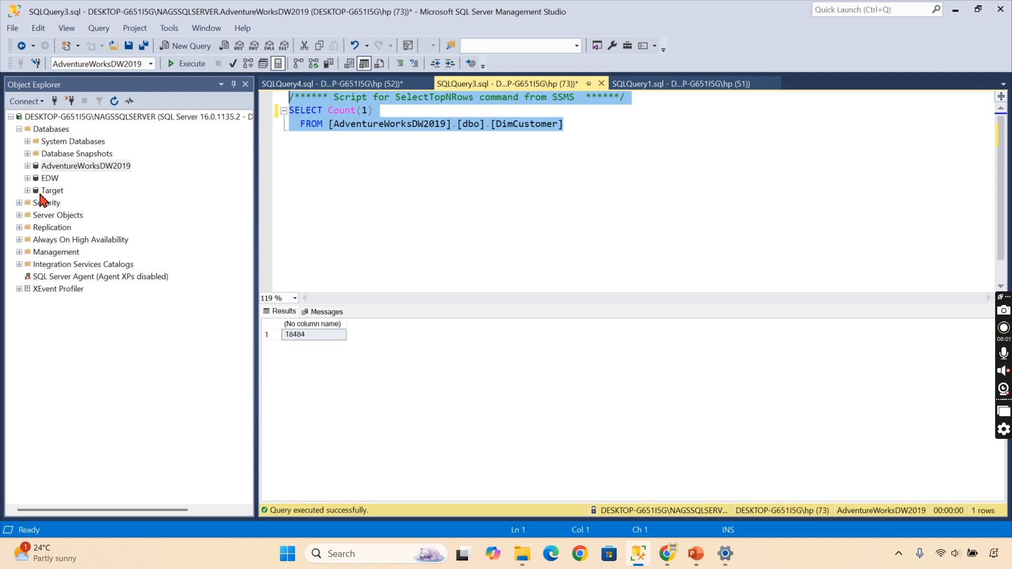
{"action": "mouse_move", "coordinate": [419, 251]}
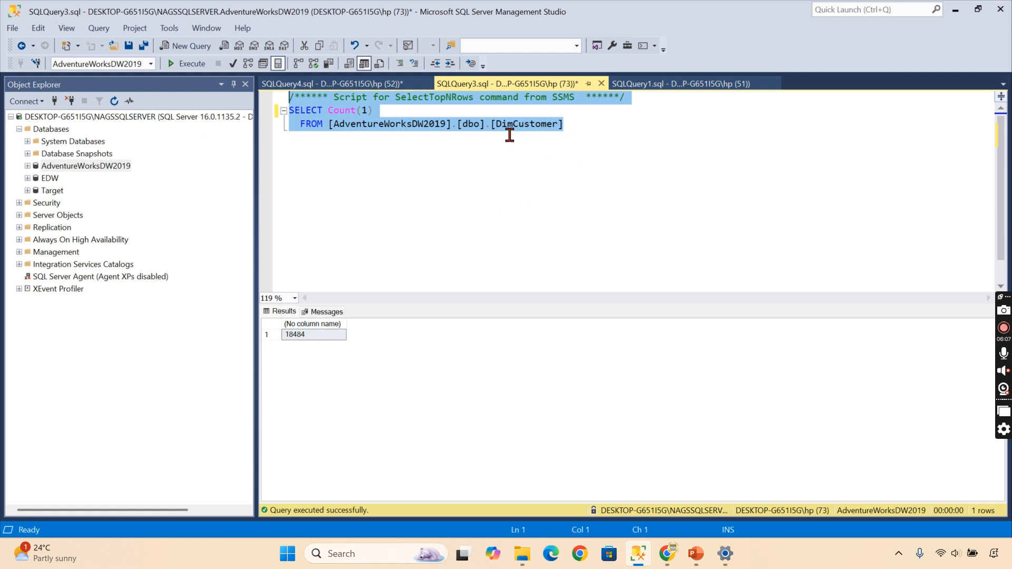
{"action": "left_click", "coordinate": [329, 83]}
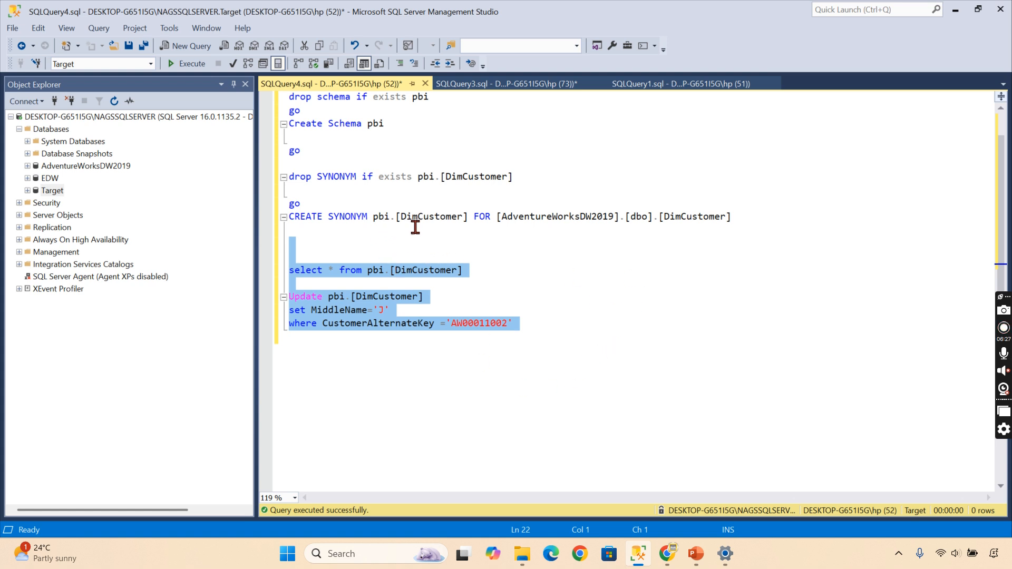
{"action": "mouse_move", "coordinate": [465, 247]}
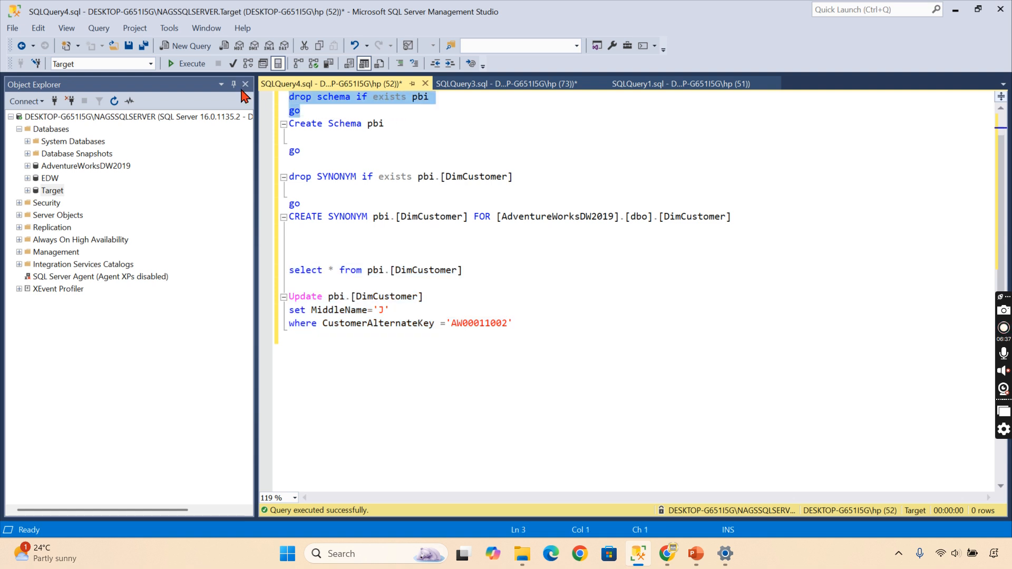
Step: Execute 'drop schema if exists pbi' in Target, which fails because DimCustomer still references it
{"action": "left_click", "coordinate": [192, 63]}
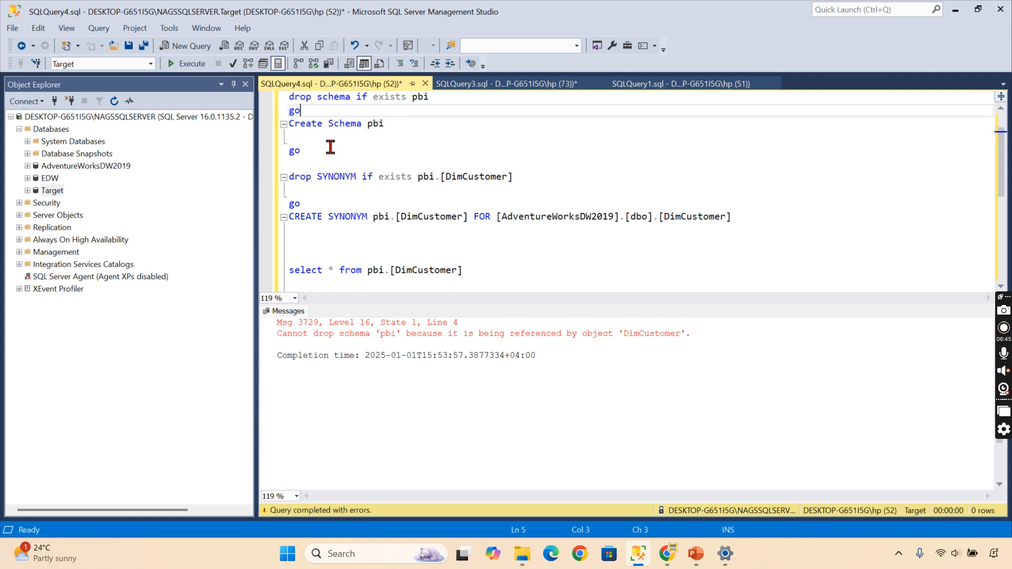
{"action": "left_click_drag", "start_coordinate": [300, 110], "coordinate": [300, 150]}
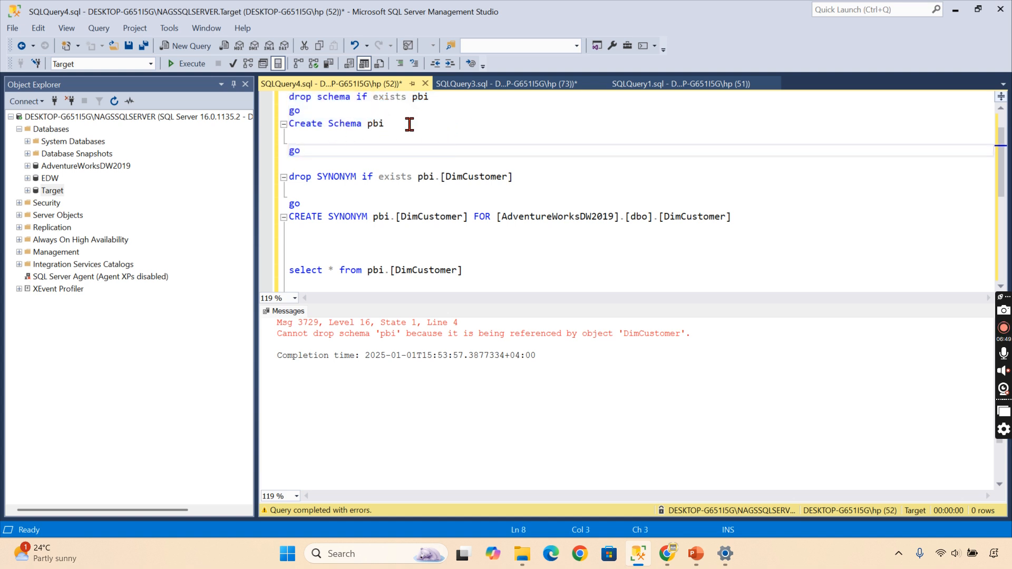
{"action": "mouse_move", "coordinate": [331, 164]}
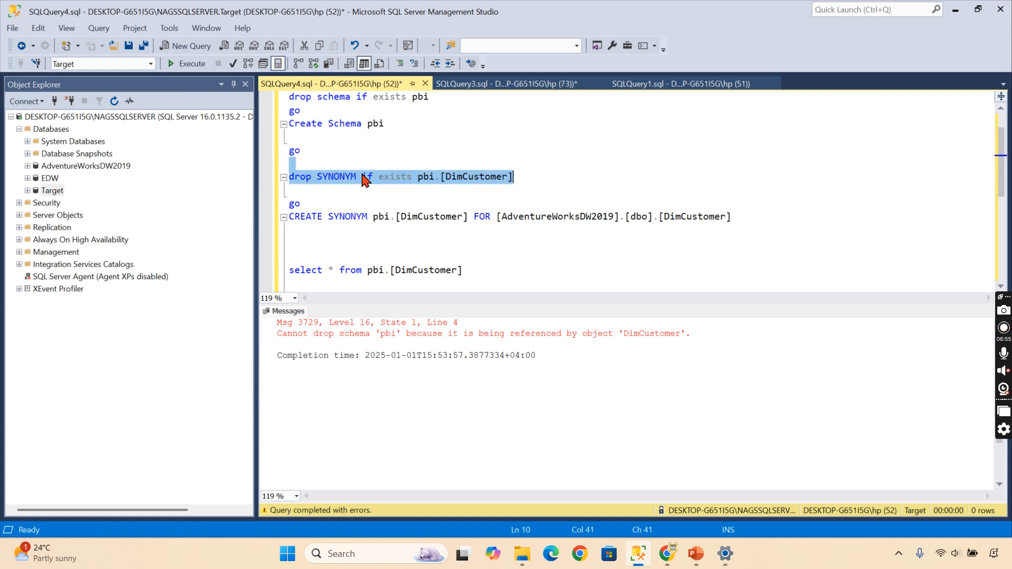
{"action": "left_click", "coordinate": [171, 63]}
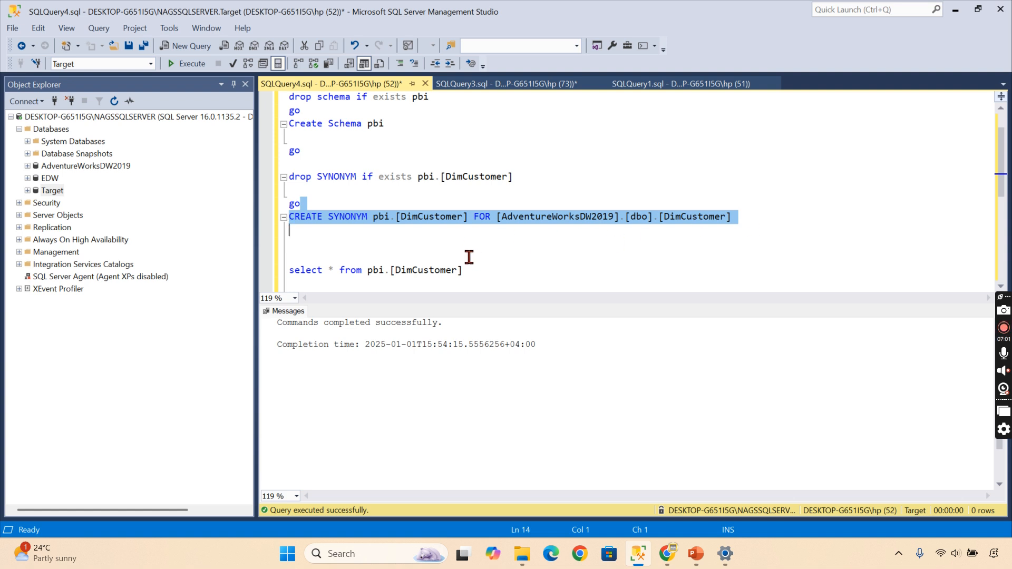
{"action": "mouse_move", "coordinate": [303, 231]}
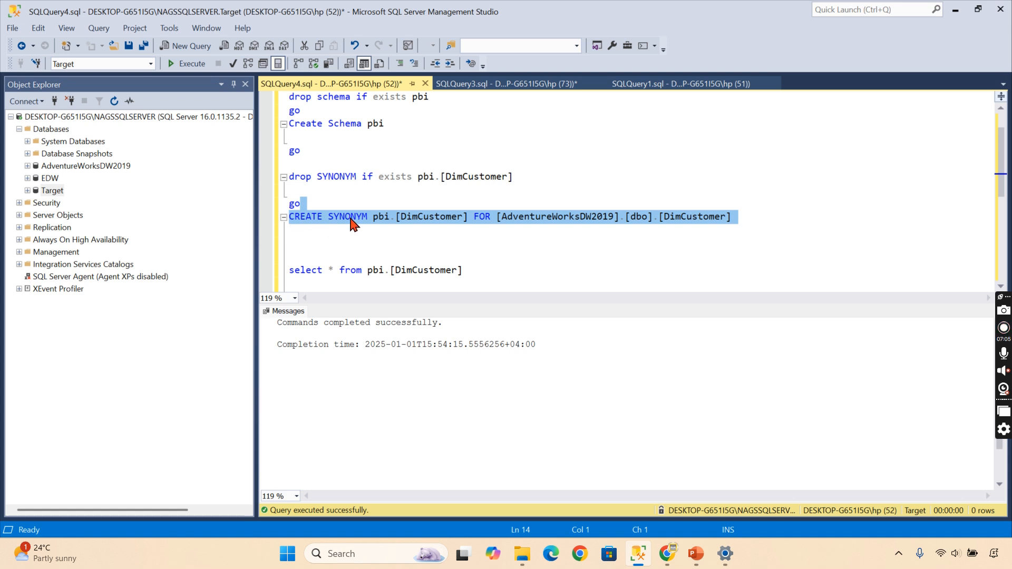
{"action": "mouse_move", "coordinate": [388, 199]}
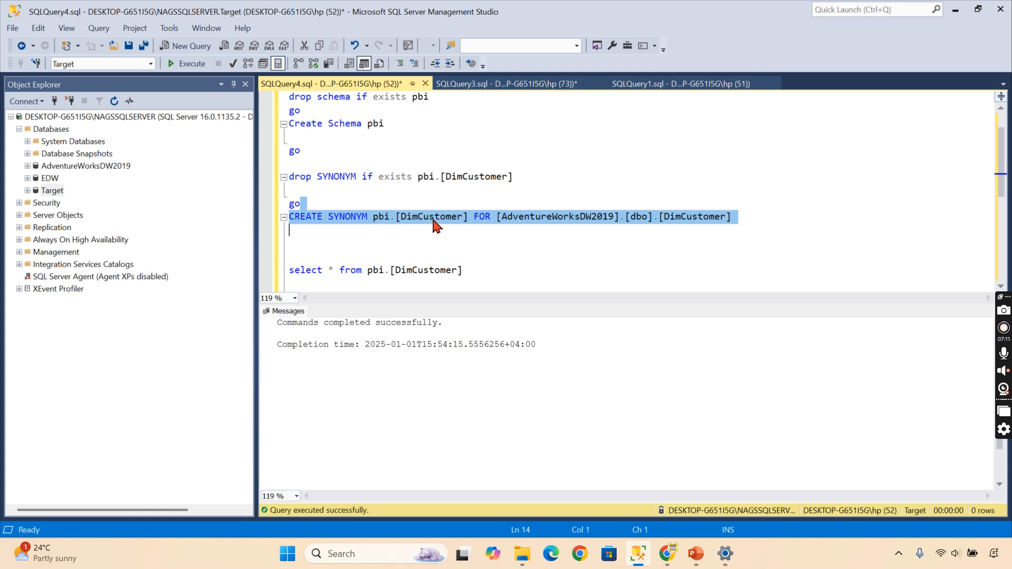
{"action": "mouse_move", "coordinate": [403, 231]}
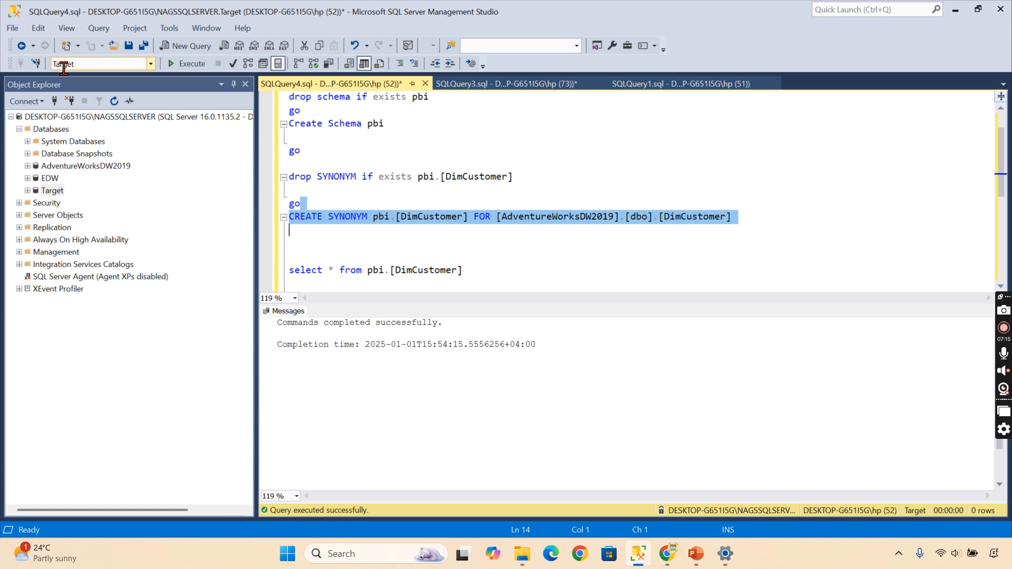
{"action": "mouse_move", "coordinate": [484, 230]}
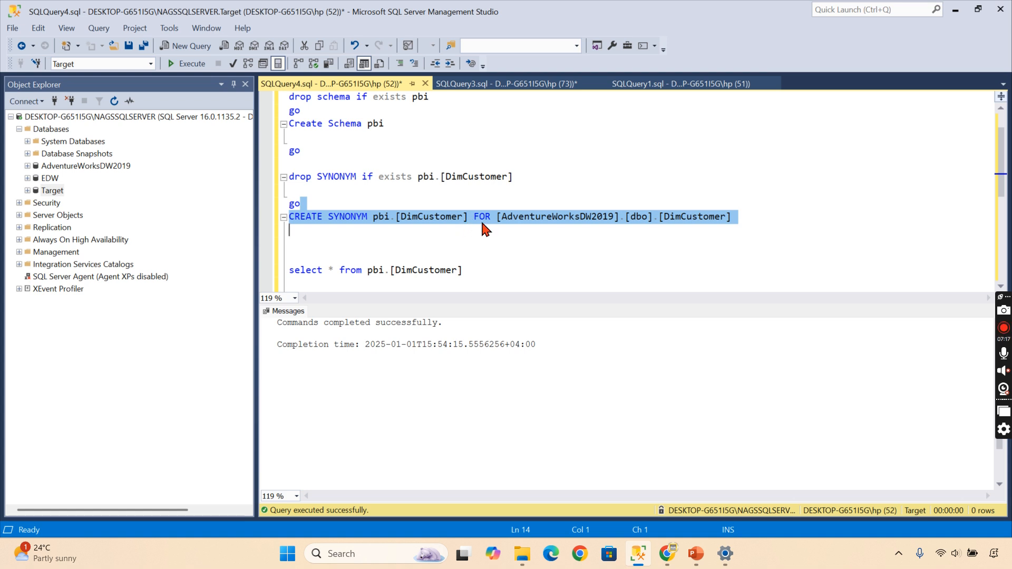
{"action": "mouse_move", "coordinate": [512, 224]}
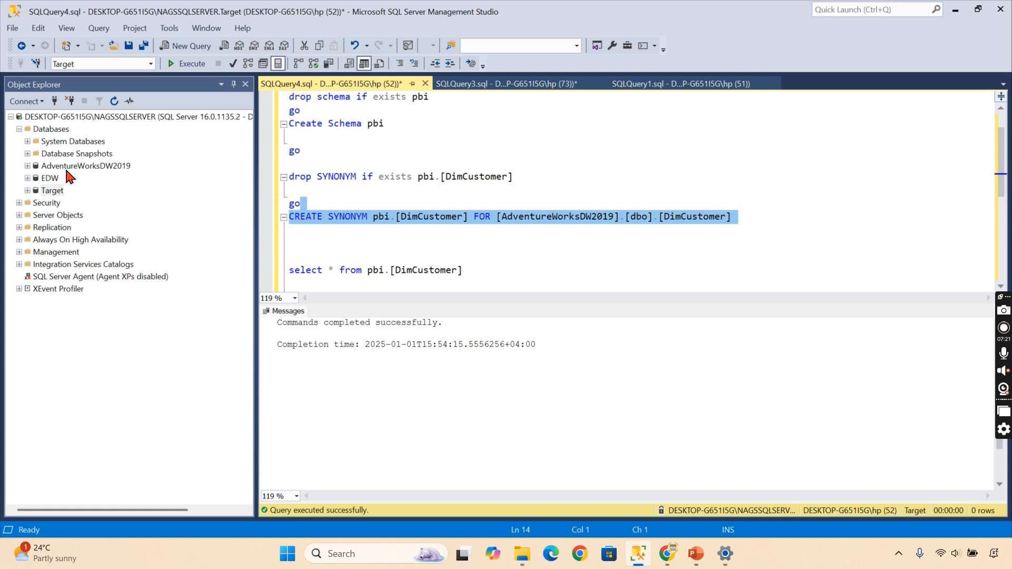
{"action": "mouse_move", "coordinate": [633, 225]}
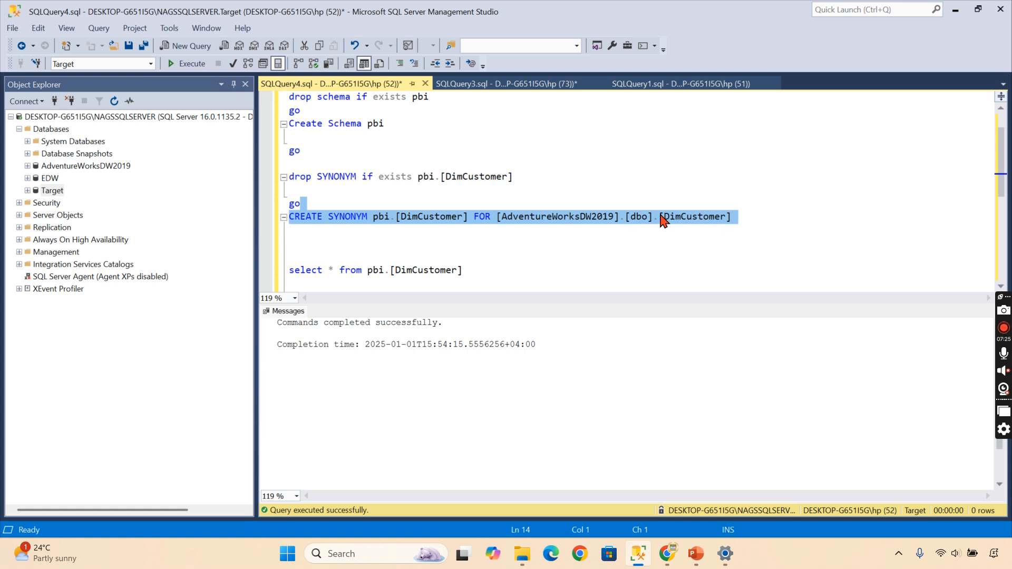
{"action": "left_click", "coordinate": [497, 216]}
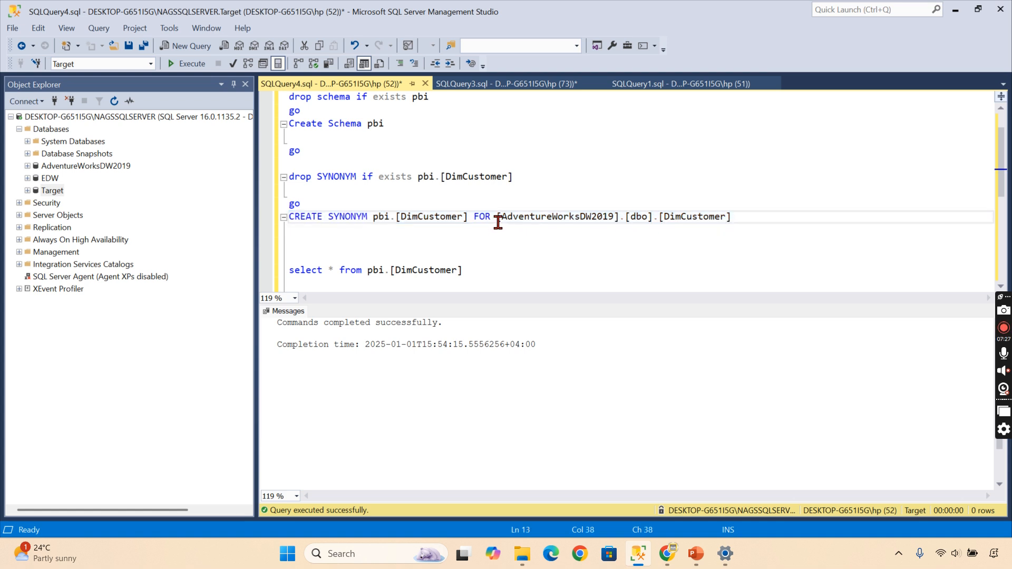
Step: Prefix the synonym target with server1. and browse Target's Security and Programmability folders
{"action": "type", "text": "server1."}
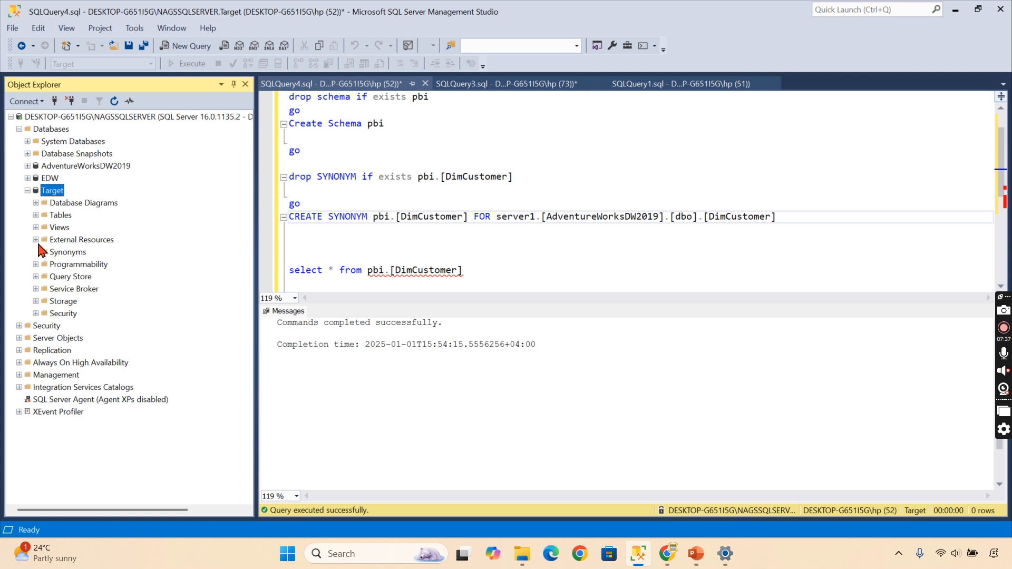
{"action": "mouse_move", "coordinate": [43, 255]}
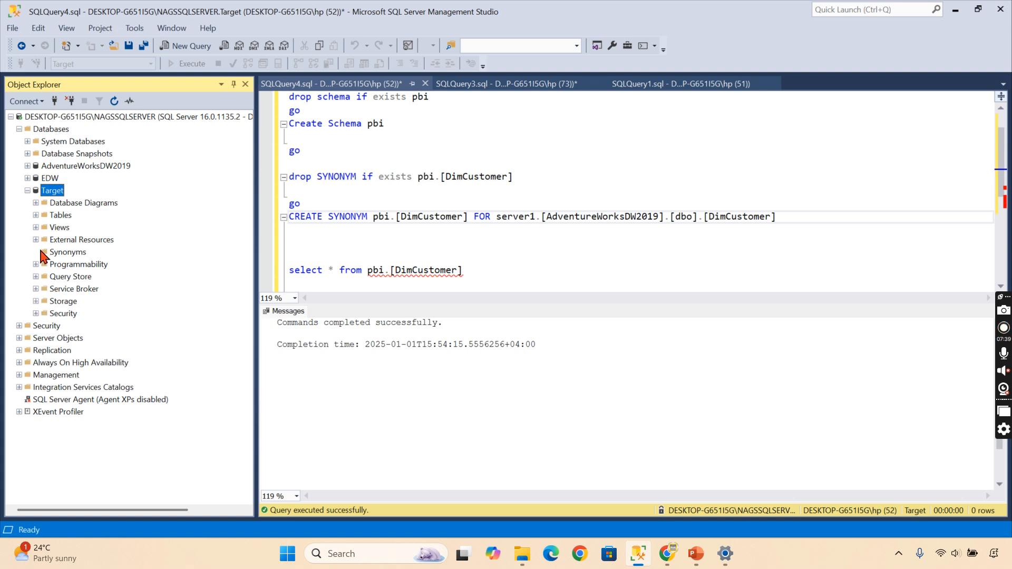
{"action": "mouse_move", "coordinate": [42, 278]}
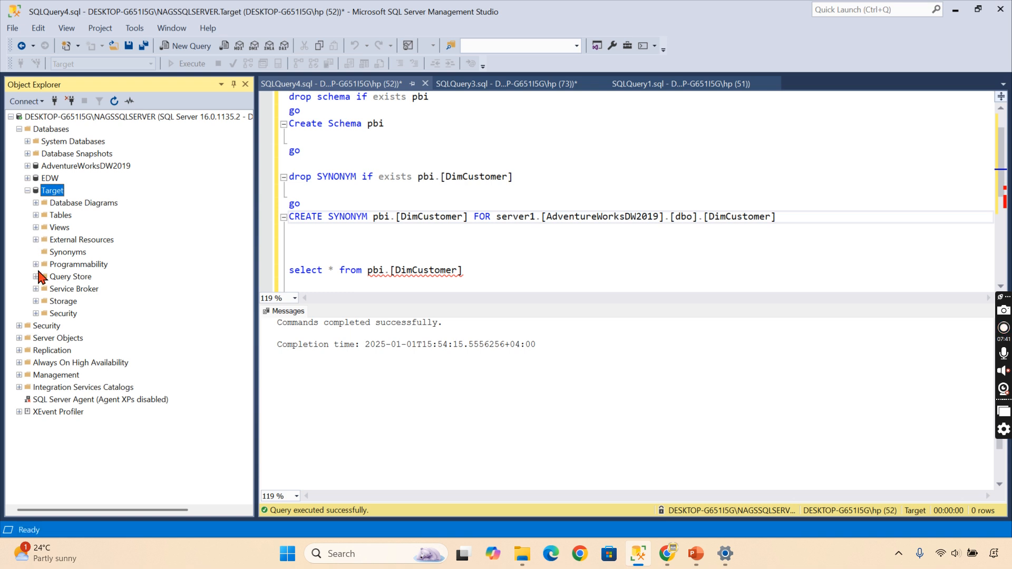
{"action": "left_click", "coordinate": [37, 313]}
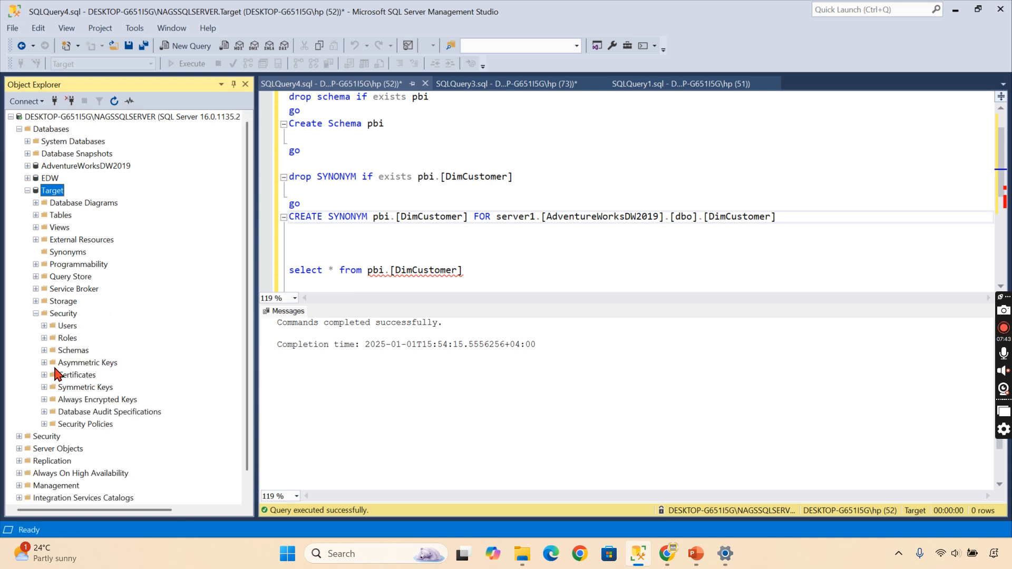
{"action": "left_click", "coordinate": [35, 314]}
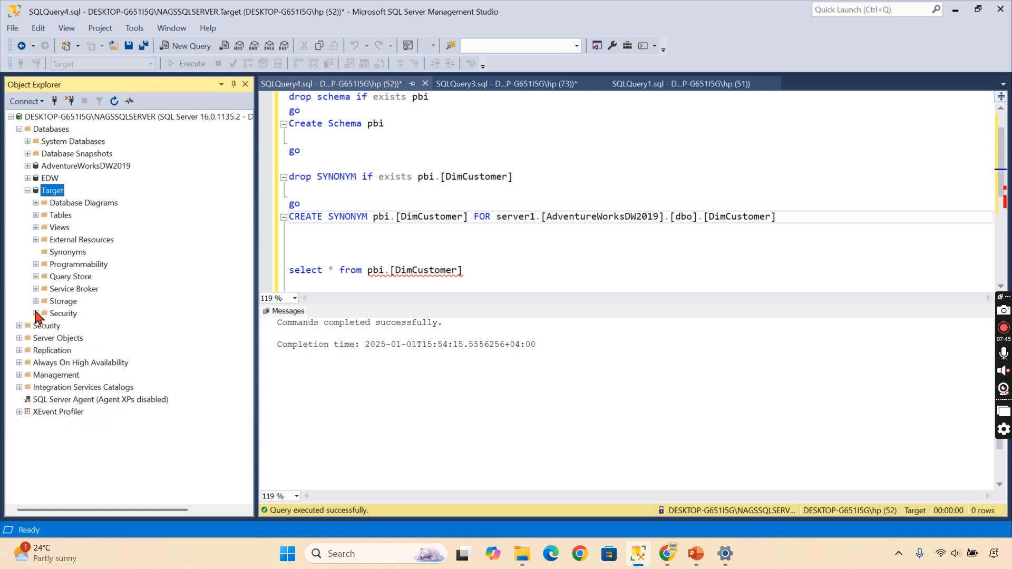
{"action": "left_click", "coordinate": [37, 264]}
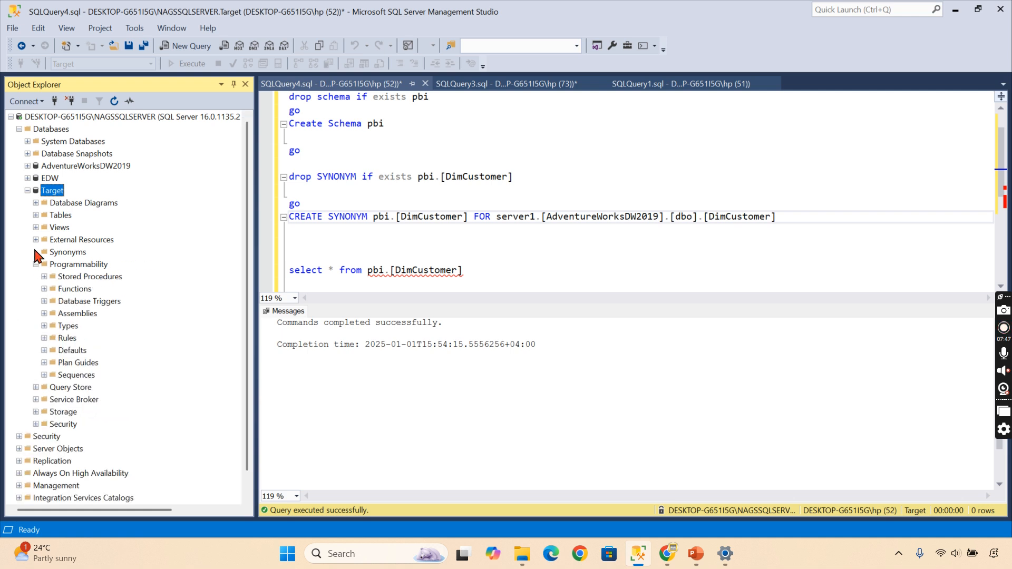
{"action": "left_click", "coordinate": [27, 190]}
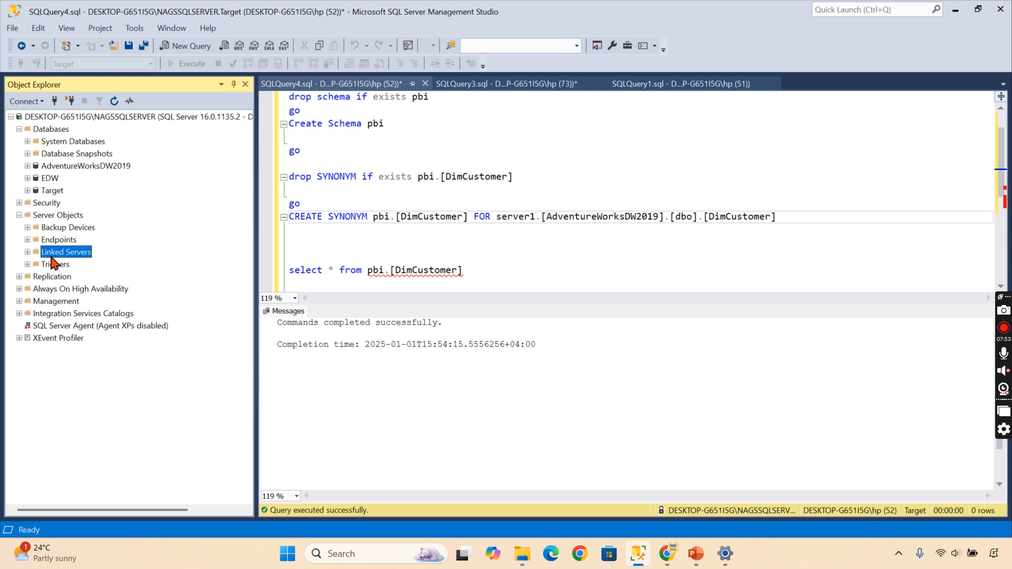
Step: Check Server Objects > Linked Servers, then recreate pbi.DimCustomer pointing to AdventureWorksDW2019.dbo.DimCustomer without the prefix
{"action": "left_click", "coordinate": [19, 129]}
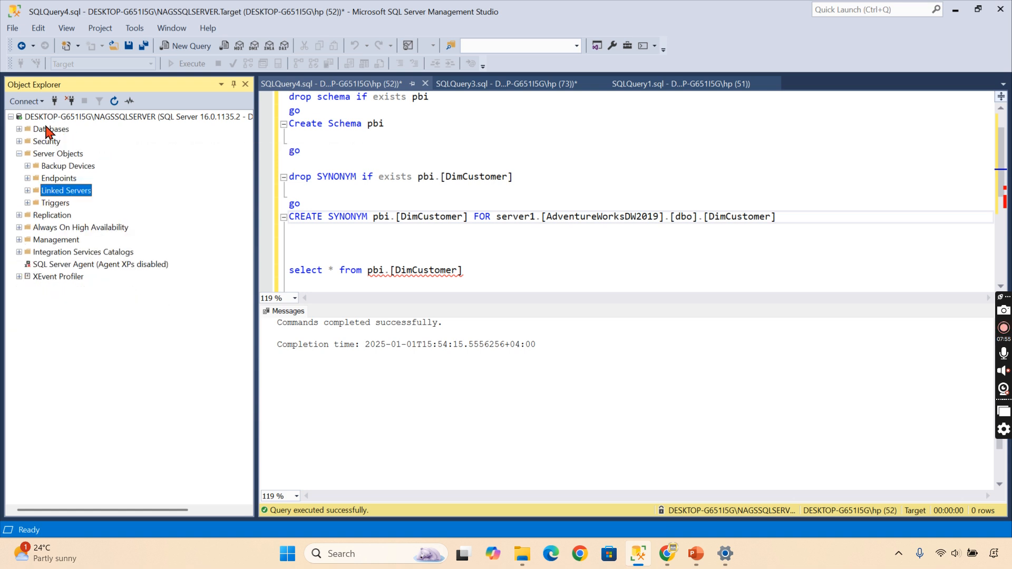
{"action": "left_click", "coordinate": [58, 153]}
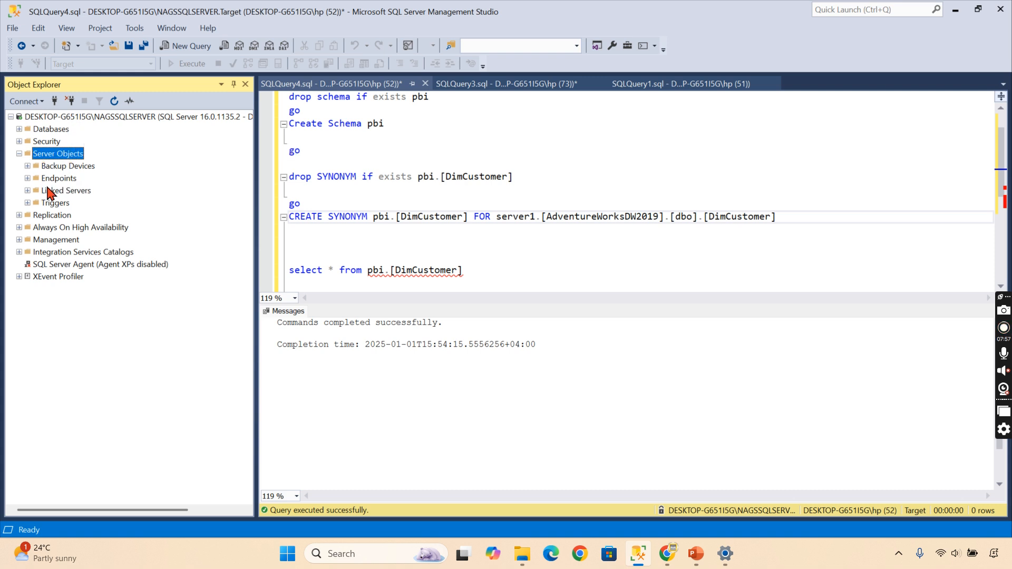
{"action": "left_click", "coordinate": [65, 191]}
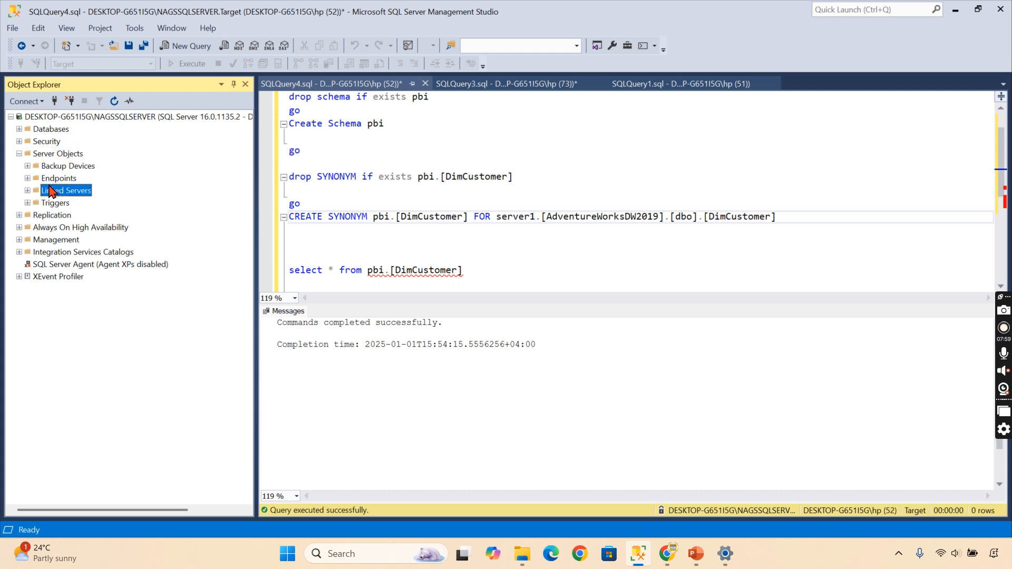
{"action": "double_click", "coordinate": [515, 216]}
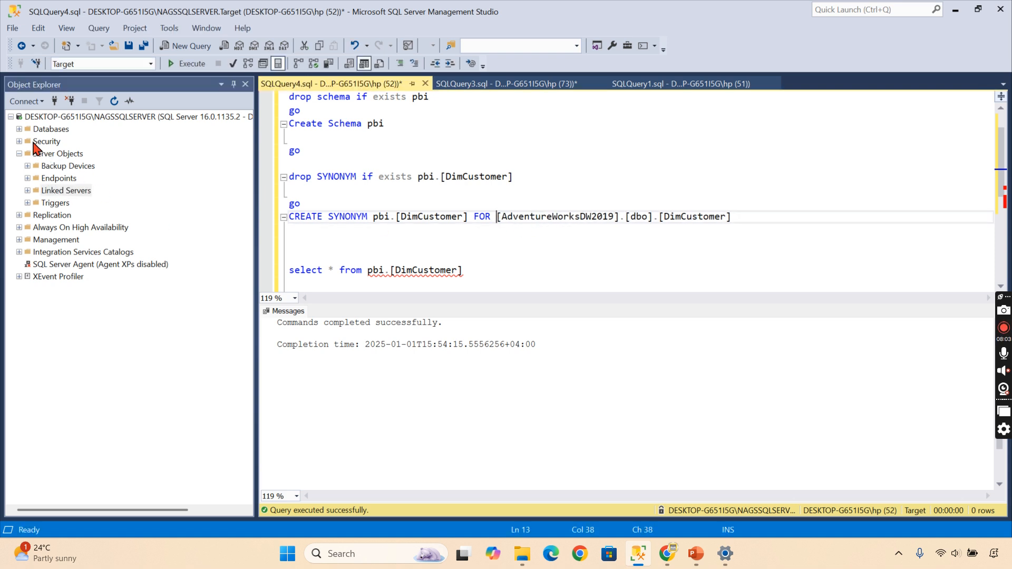
{"action": "left_click", "coordinate": [20, 129]}
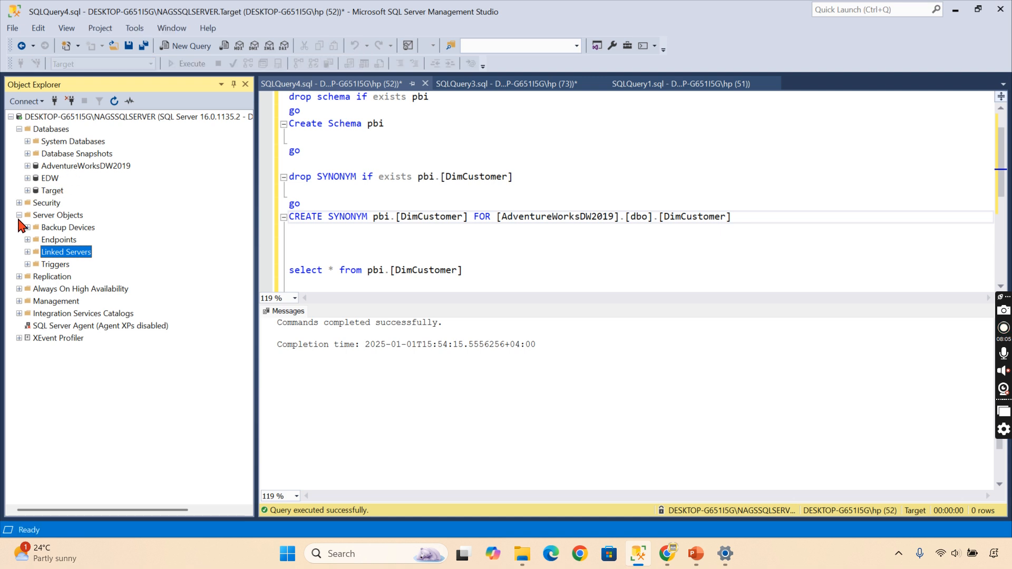
{"action": "left_click", "coordinate": [20, 216]}
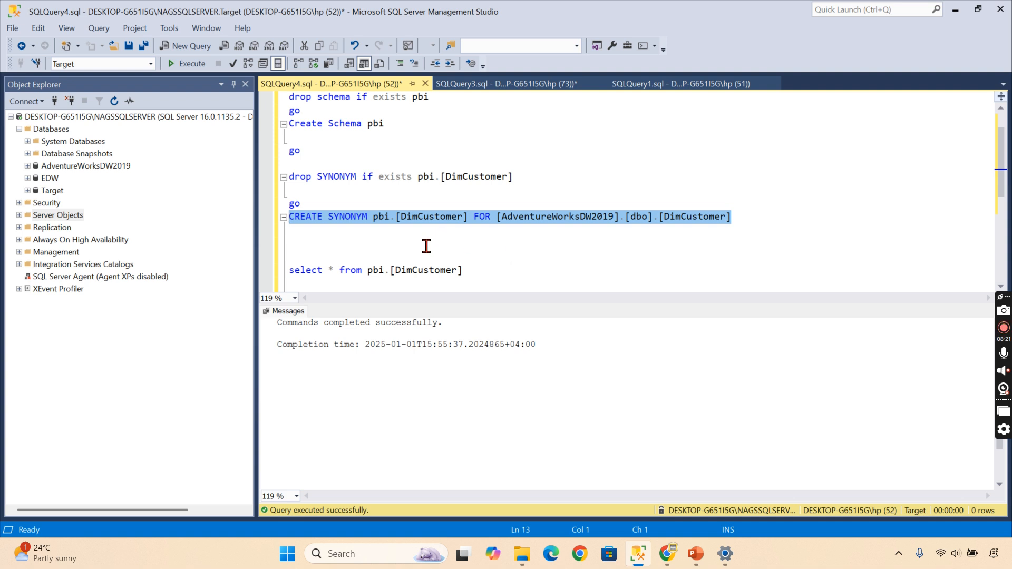
Step: Run select count(1) from pbi.[DimCustomer], returning 18484, matching the source table count
{"action": "left_click", "coordinate": [506, 83]}
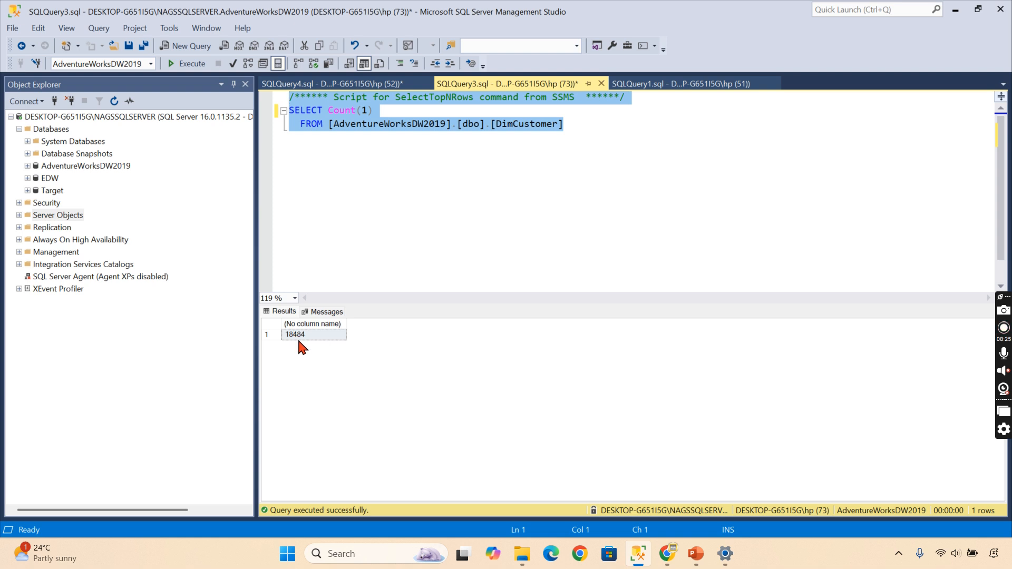
{"action": "left_click", "coordinate": [329, 84]}
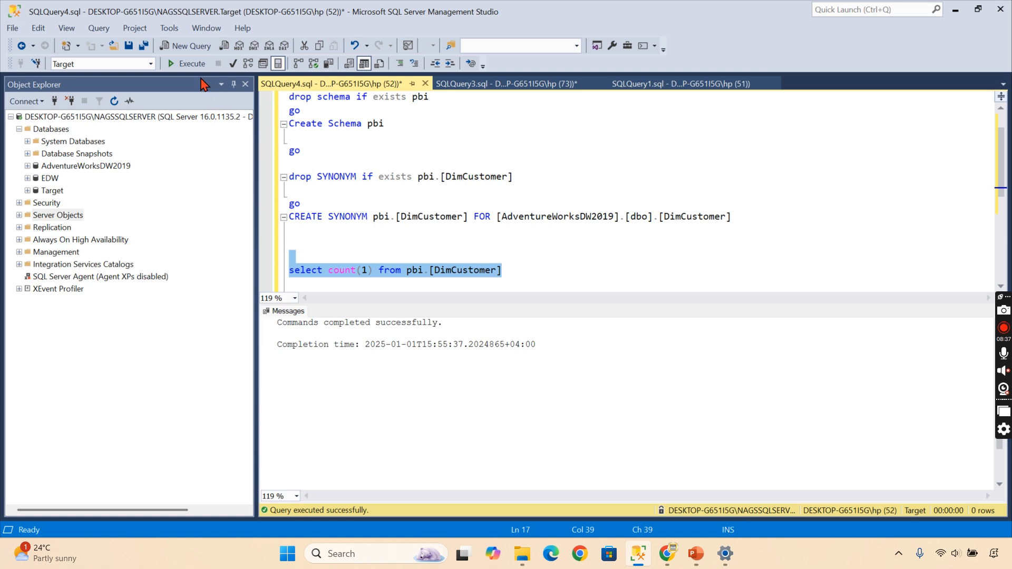
{"action": "left_click", "coordinate": [187, 63]}
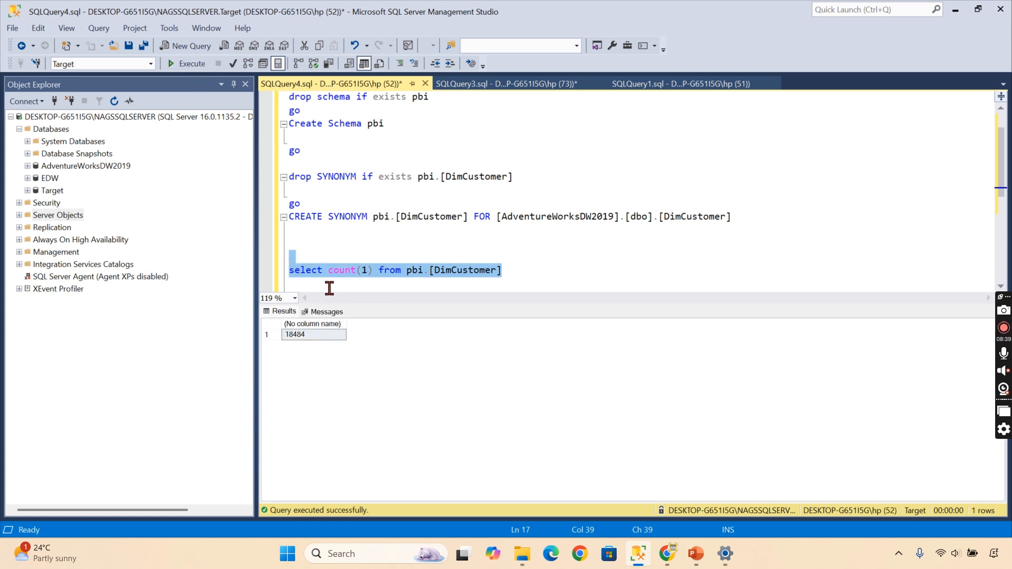
{"action": "mouse_move", "coordinate": [374, 284]}
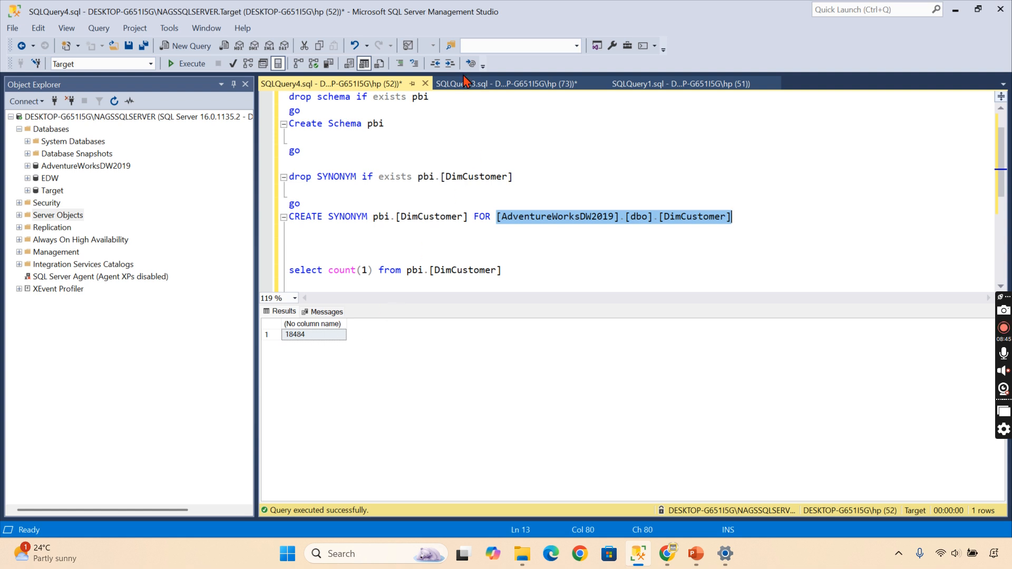
Step: List DimCustomer rows, check Christy's NULL MiddleName, and point the update at customer AW00011003
{"action": "left_click", "coordinate": [504, 83]}
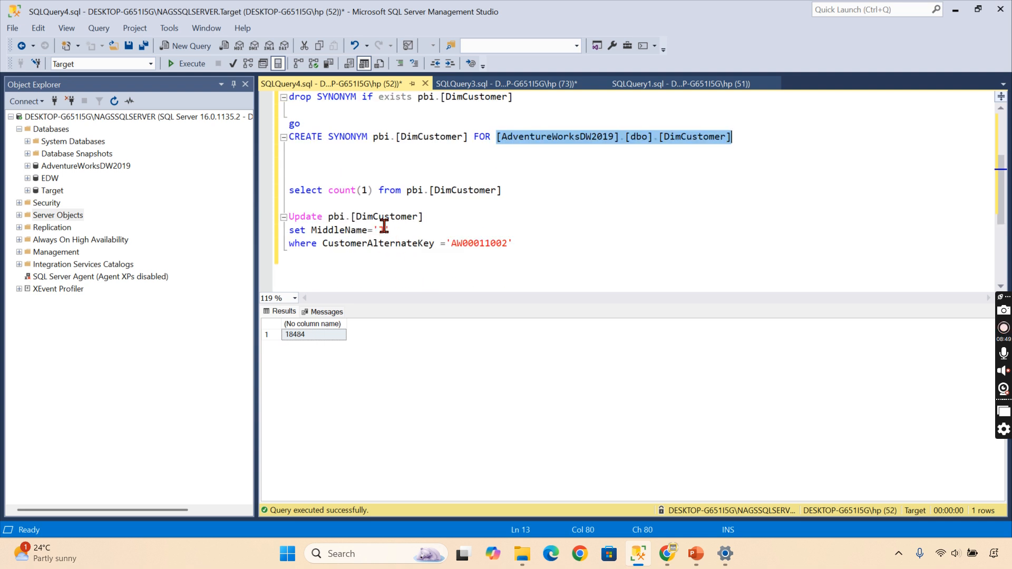
{"action": "type", "text": "J"}
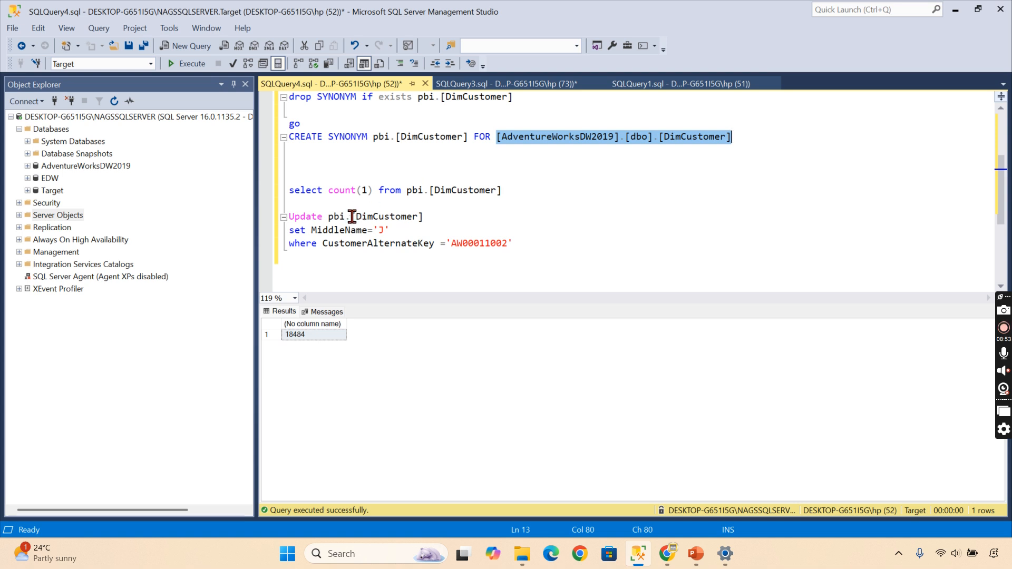
{"action": "left_click", "coordinate": [503, 83]}
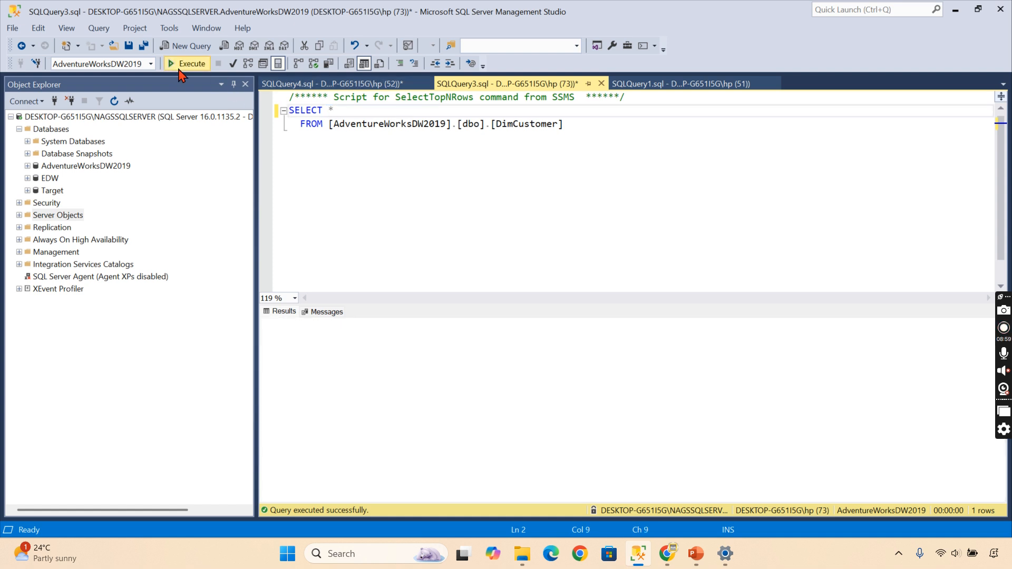
{"action": "left_click", "coordinate": [187, 63]}
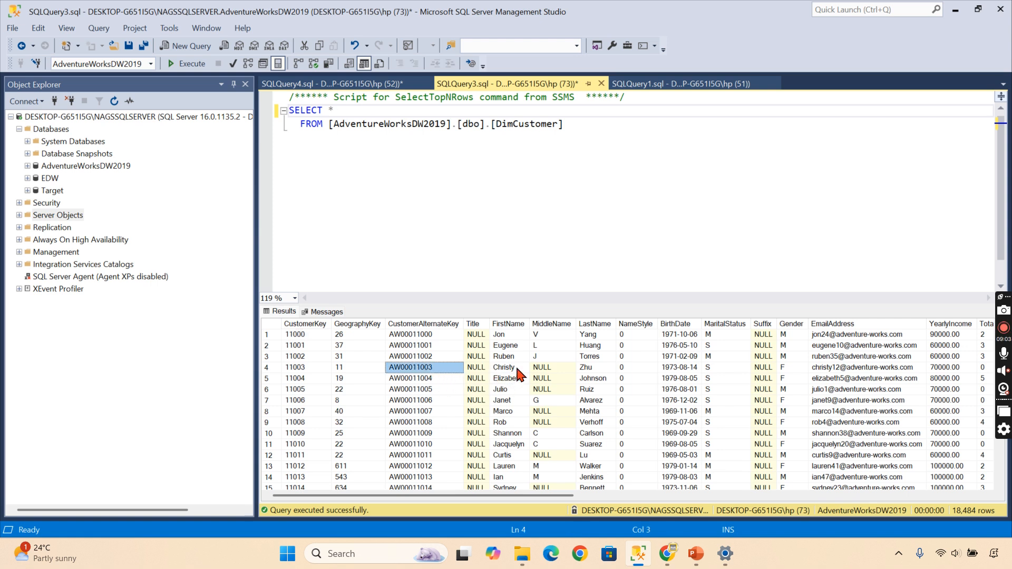
{"action": "mouse_move", "coordinate": [500, 381]}
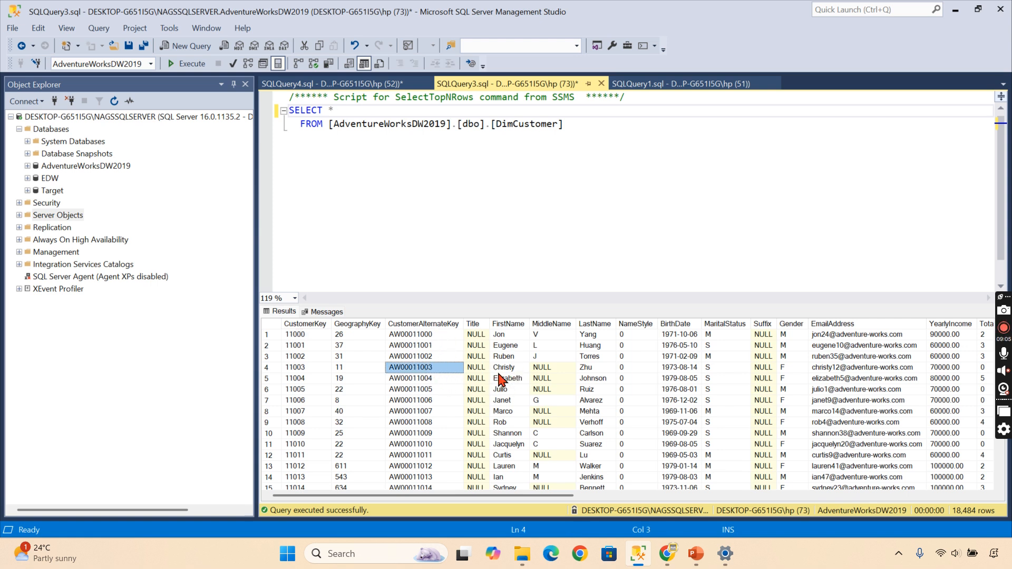
{"action": "mouse_move", "coordinate": [433, 383]}
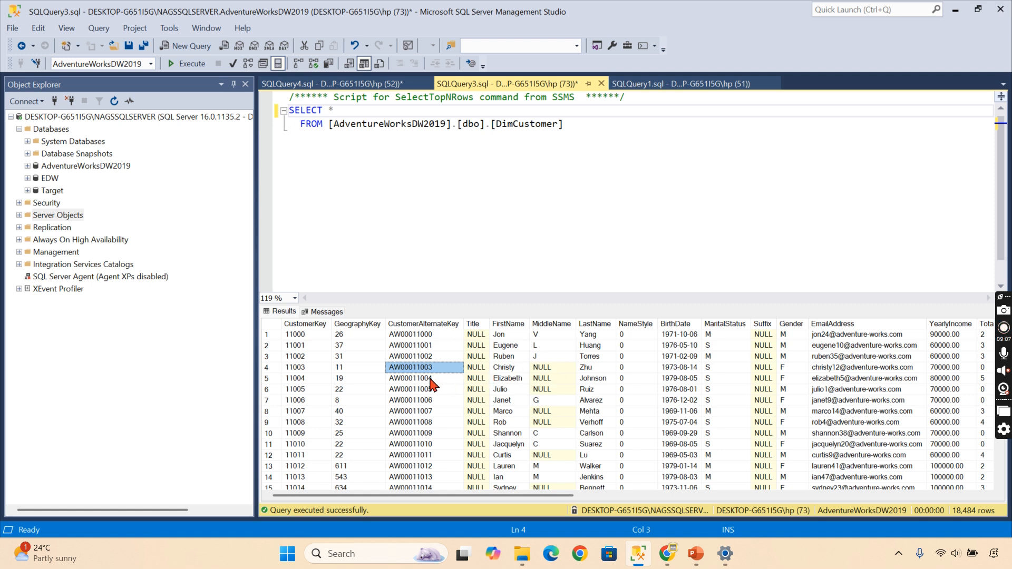
{"action": "mouse_move", "coordinate": [506, 376]}
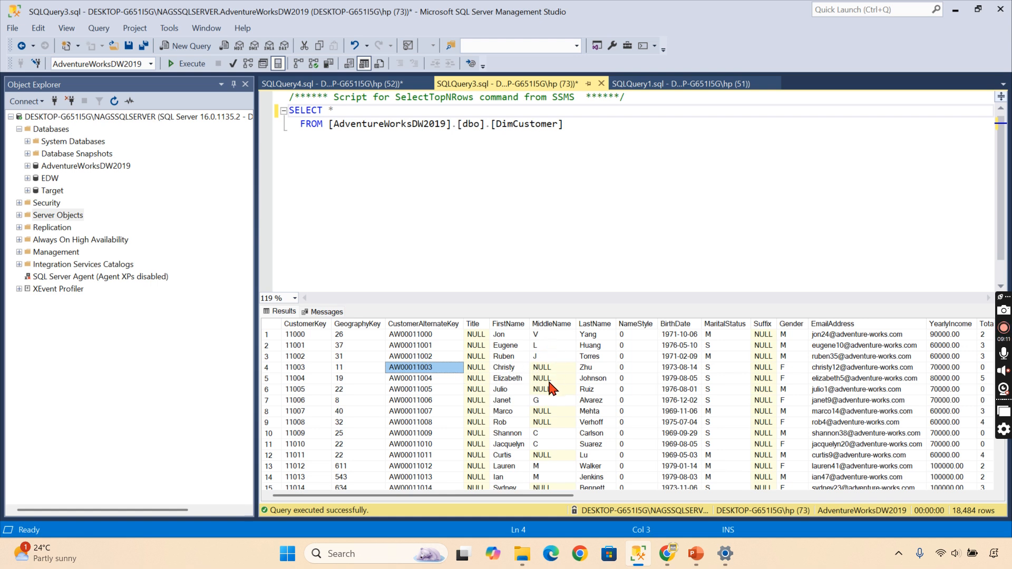
{"action": "left_click", "coordinate": [552, 367]}
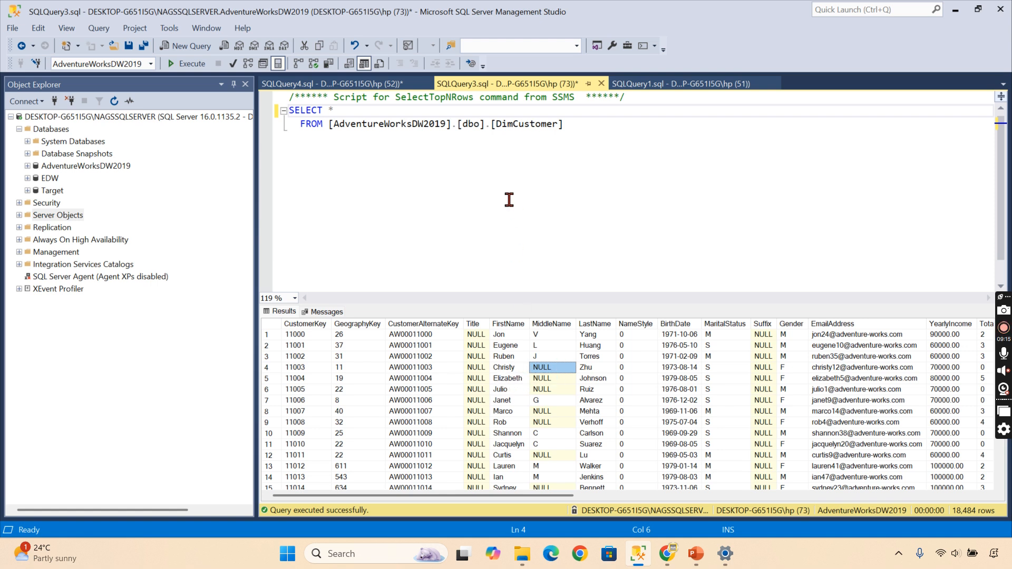
{"action": "left_click", "coordinate": [329, 83]}
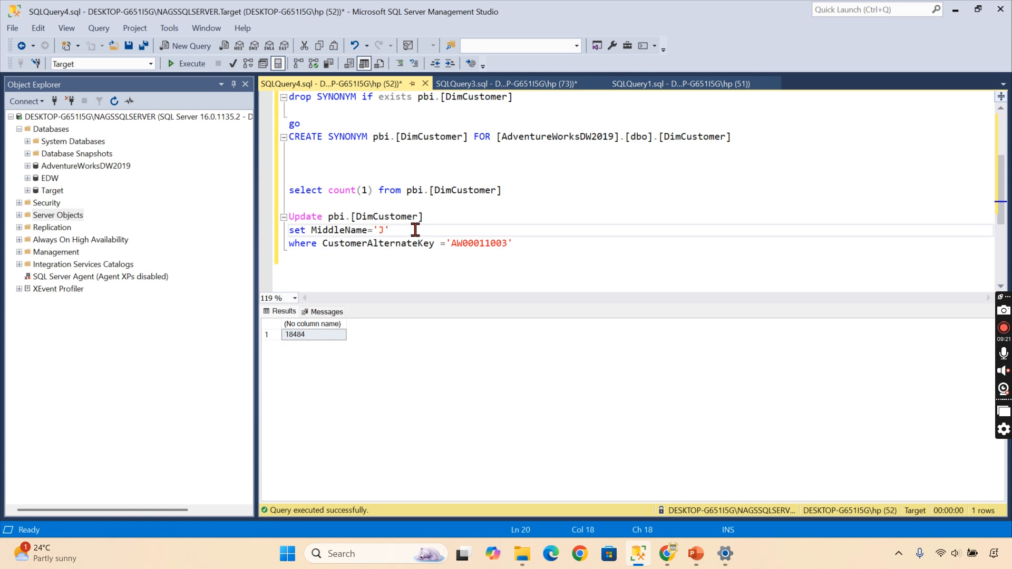
Step: Update AW00011003's MiddleName to 'K' via pbi.DimCustomer and confirm the change in DimCustomer
{"action": "type", "text": "K"}
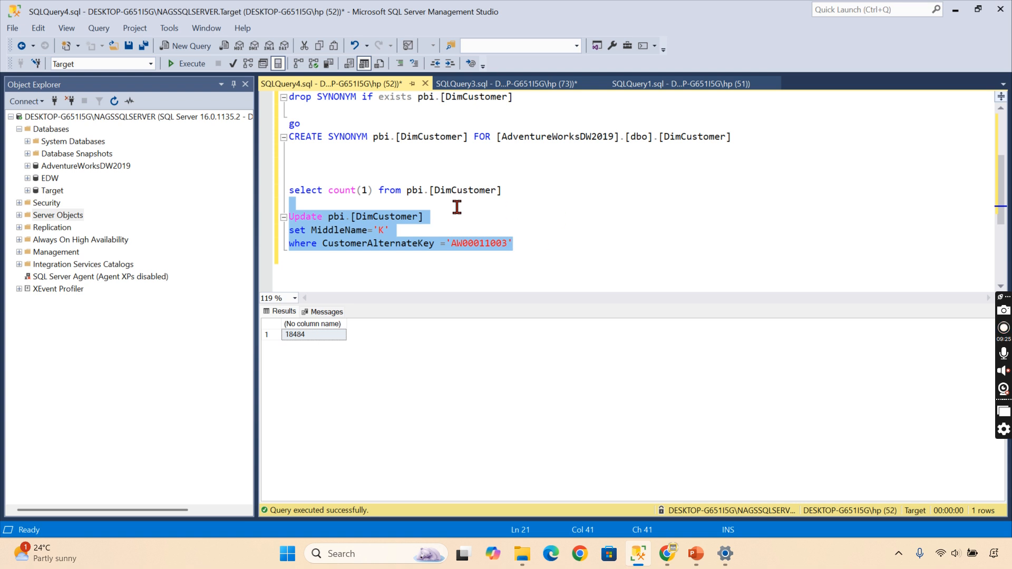
{"action": "left_click", "coordinate": [192, 63]}
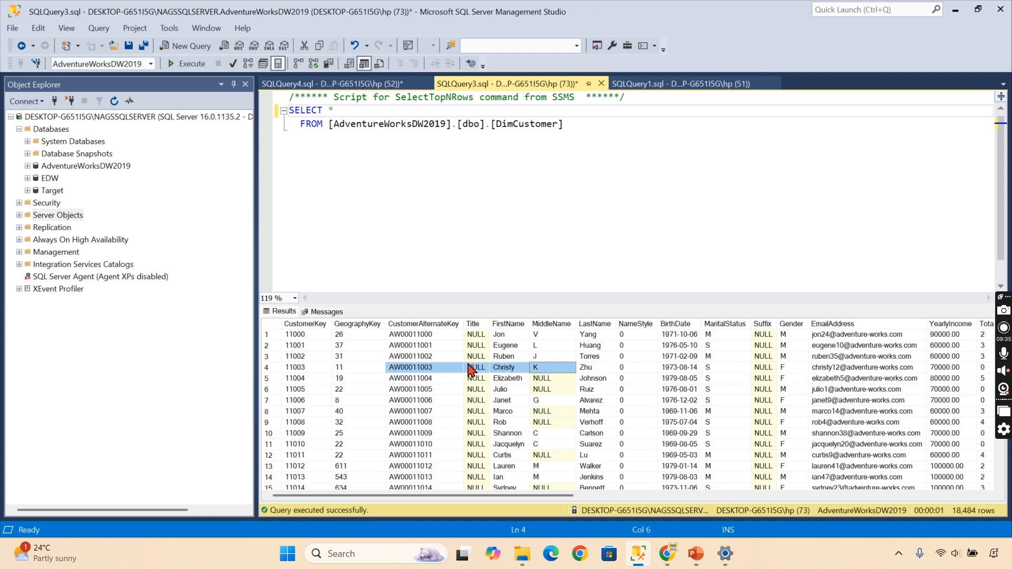
{"action": "mouse_move", "coordinate": [581, 387]}
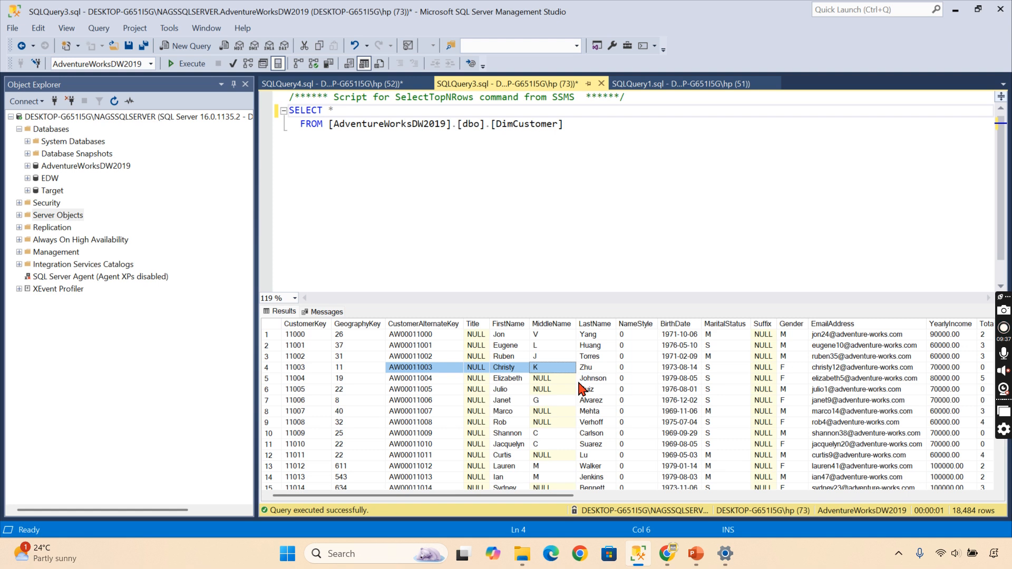
{"action": "mouse_move", "coordinate": [452, 388]}
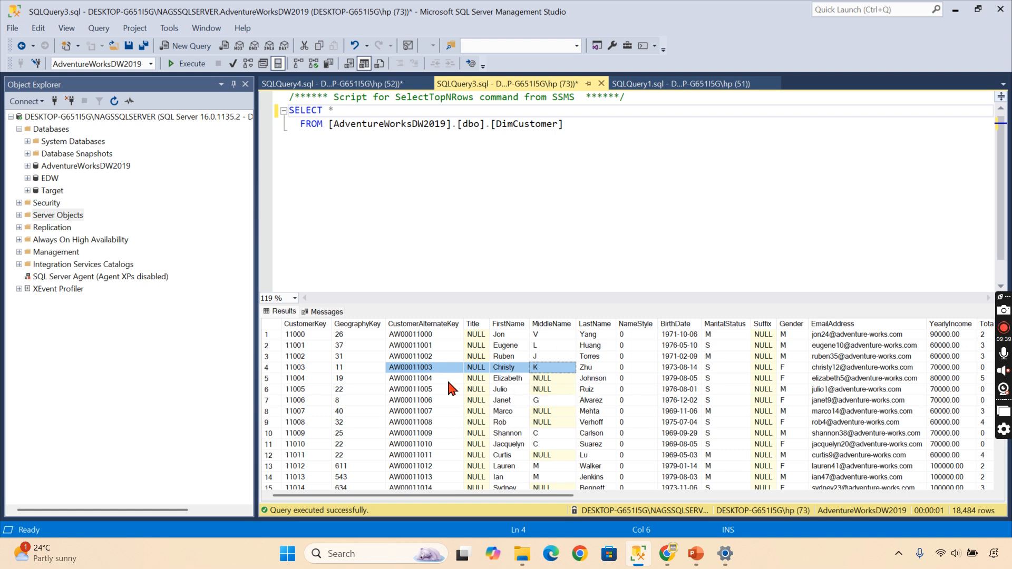
{"action": "mouse_move", "coordinate": [529, 198]}
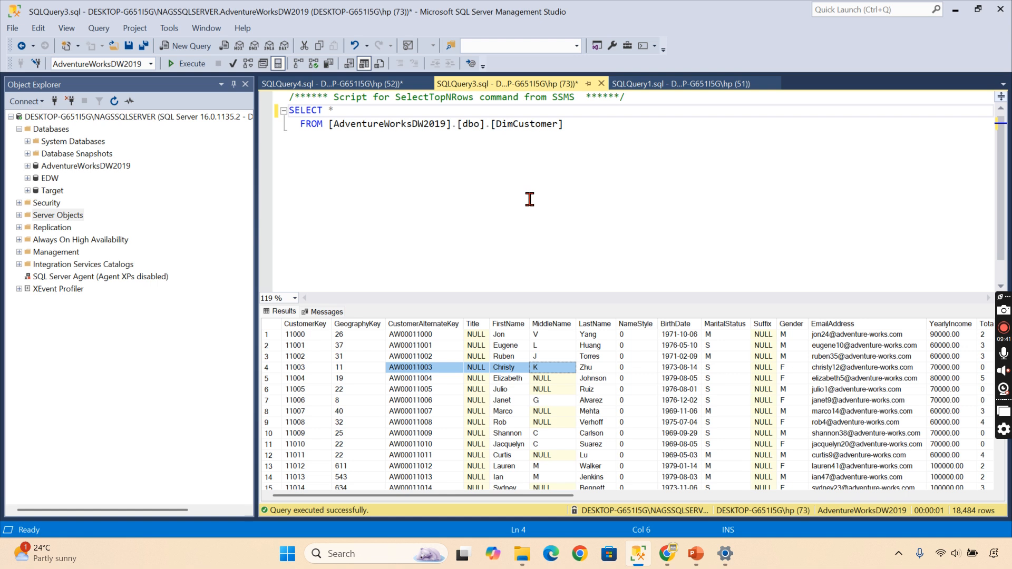
{"action": "mouse_move", "coordinate": [624, 195]}
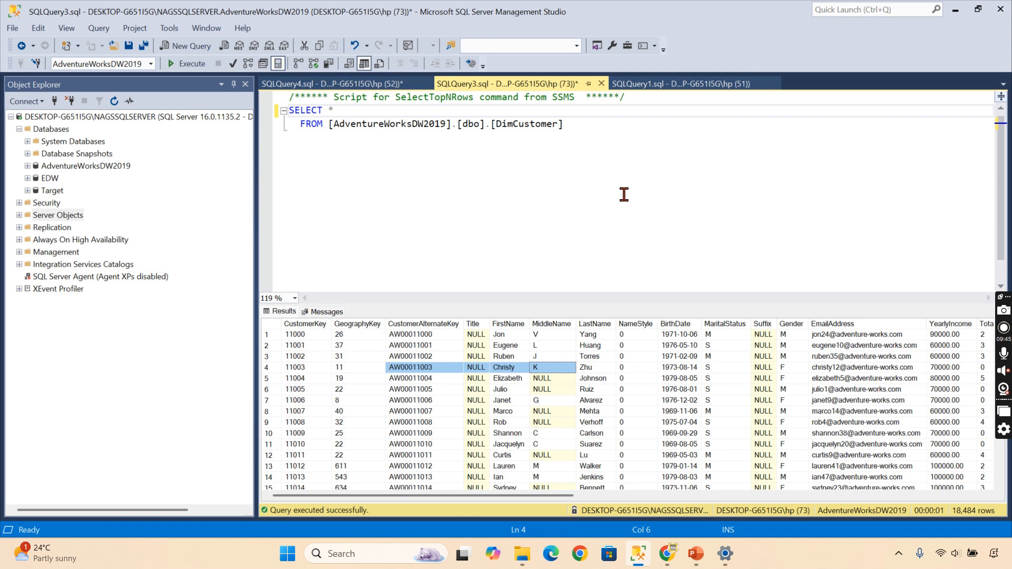
{"action": "mouse_move", "coordinate": [426, 227]}
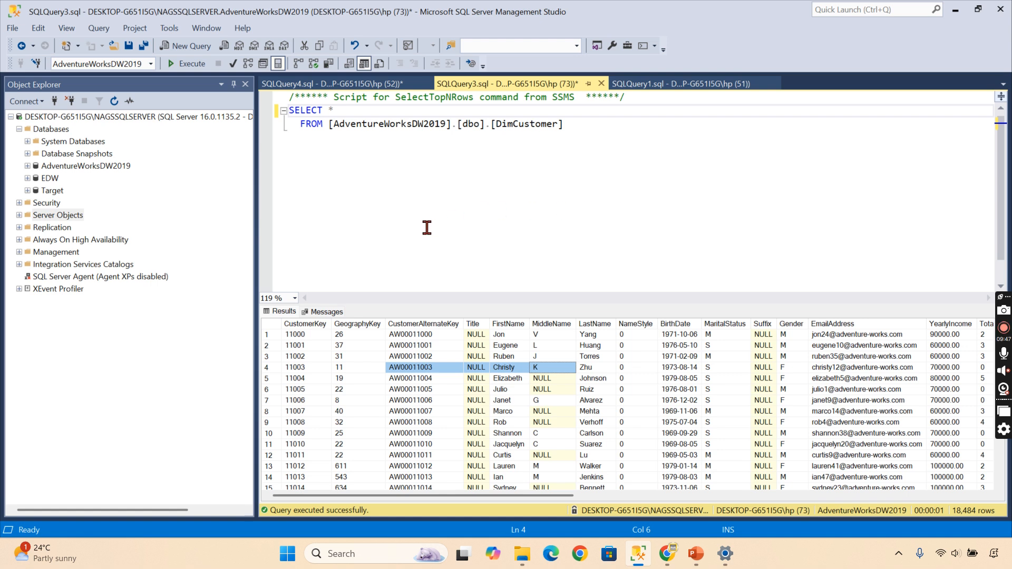
{"action": "mouse_move", "coordinate": [462, 161]}
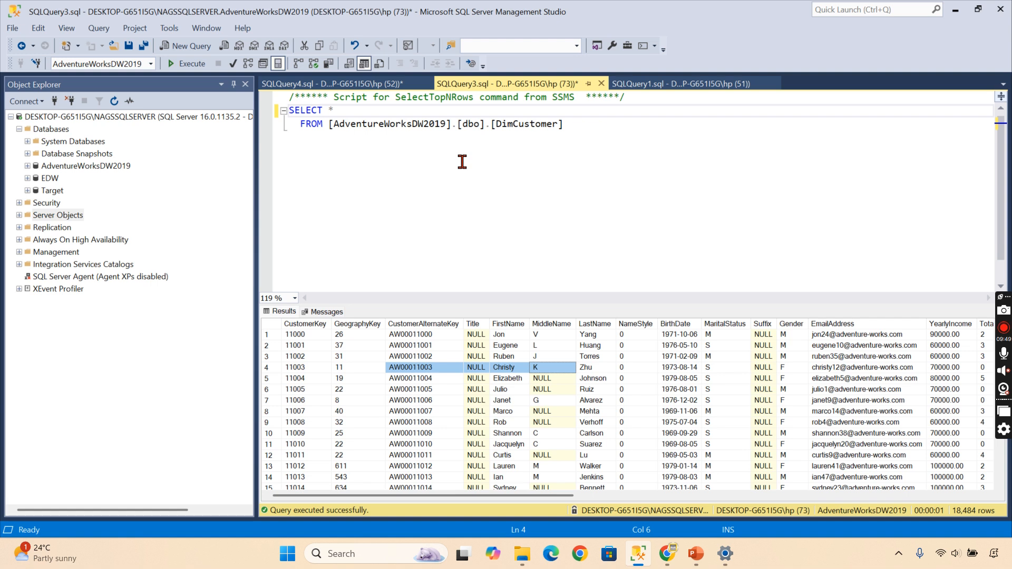
{"action": "left_click", "coordinate": [329, 84]}
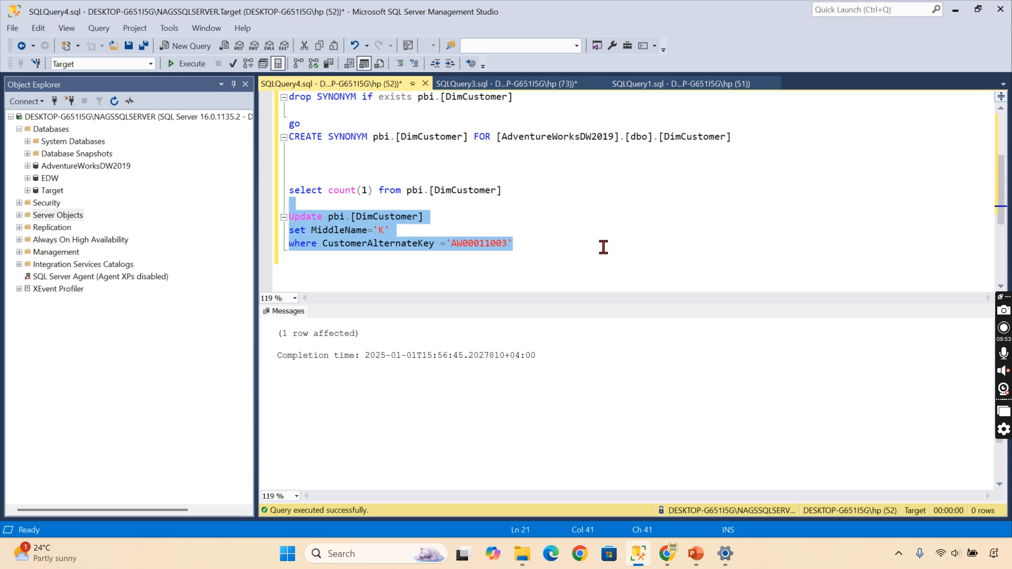
{"action": "mouse_move", "coordinate": [560, 233]}
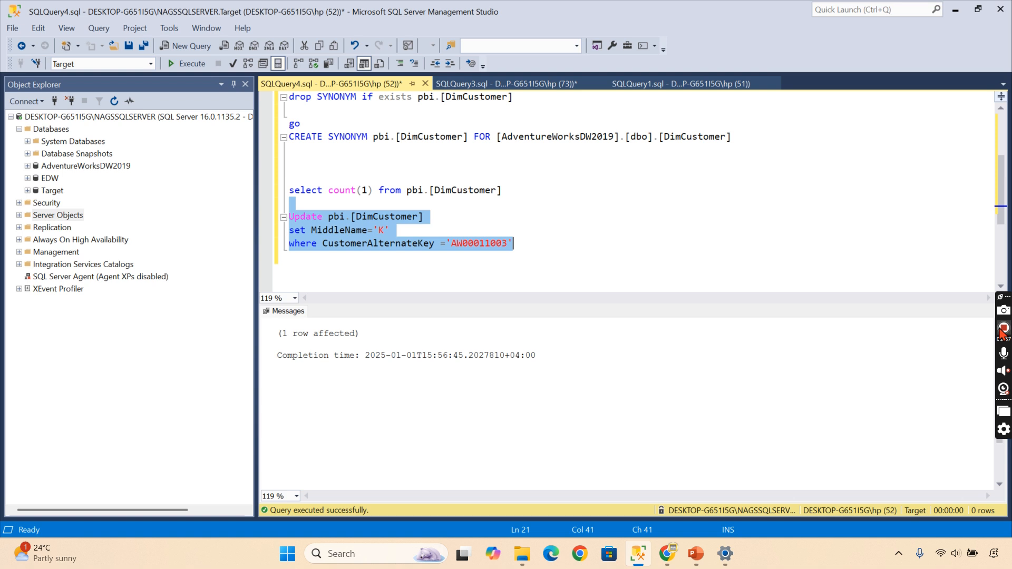
{"action": "mouse_move", "coordinate": [570, 227]}
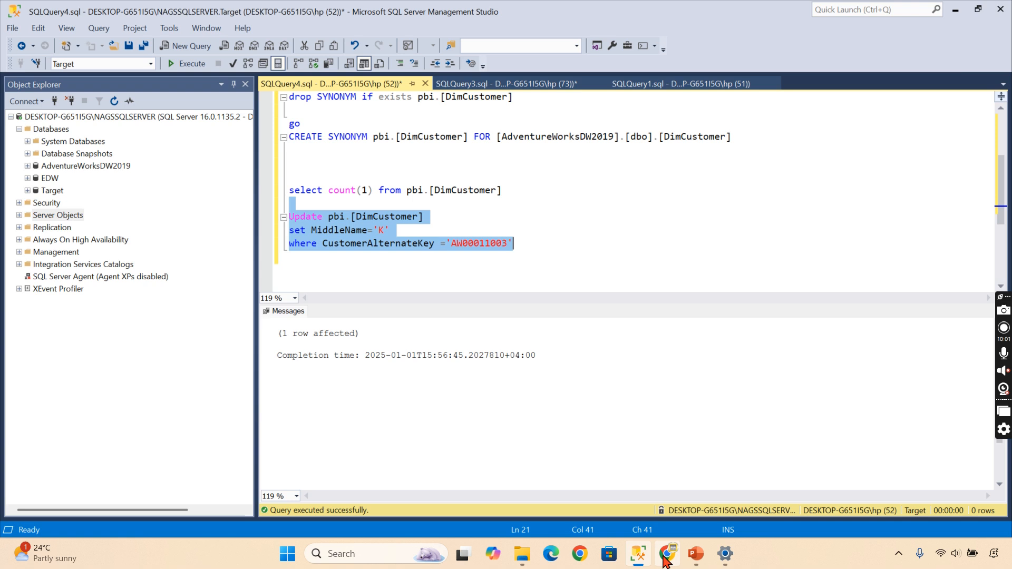
{"action": "left_click", "coordinate": [667, 554]}
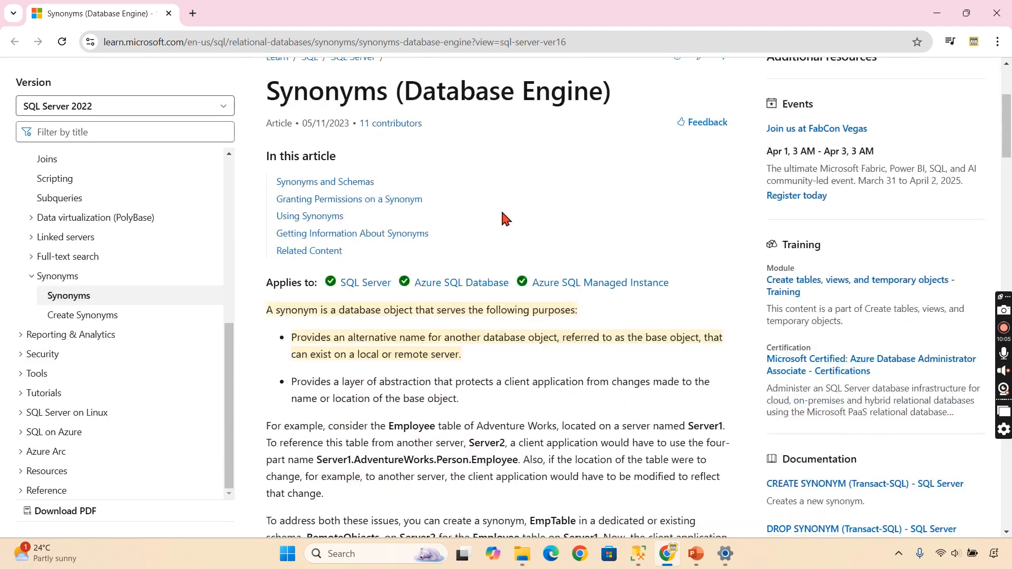
{"action": "scroll", "scroll_direction": "down", "scroll_amount": 3}
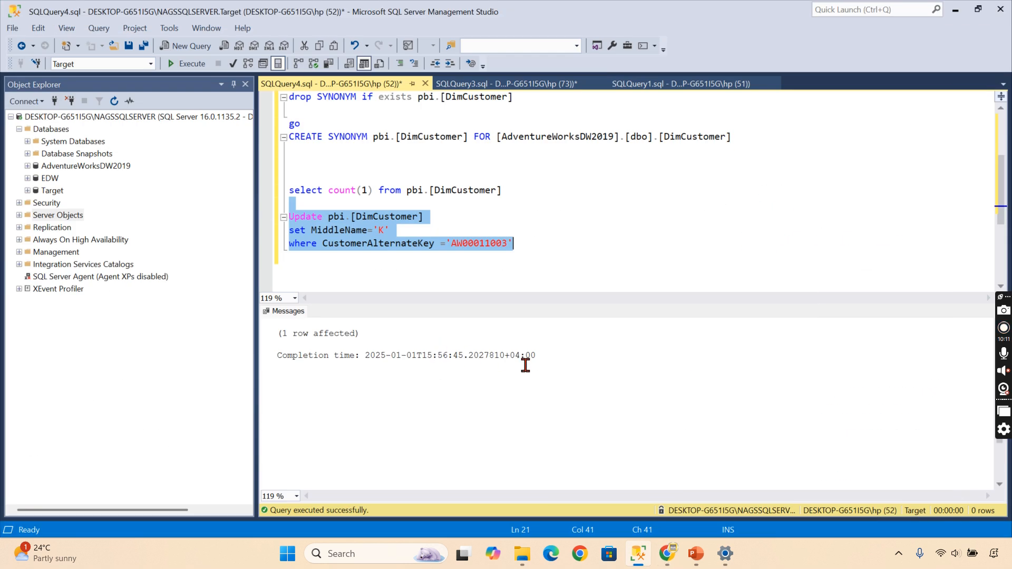
{"action": "mouse_move", "coordinate": [559, 252]}
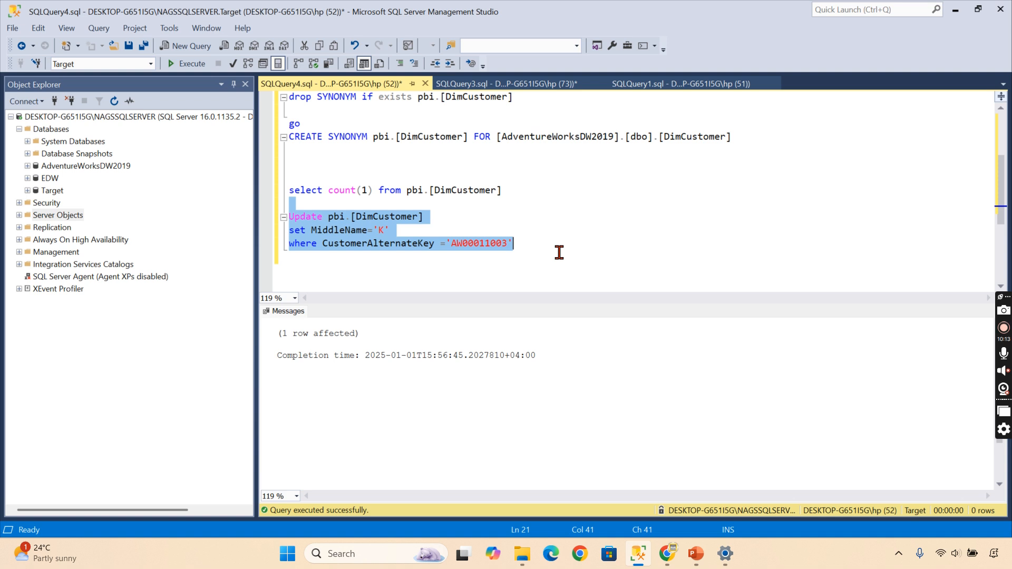